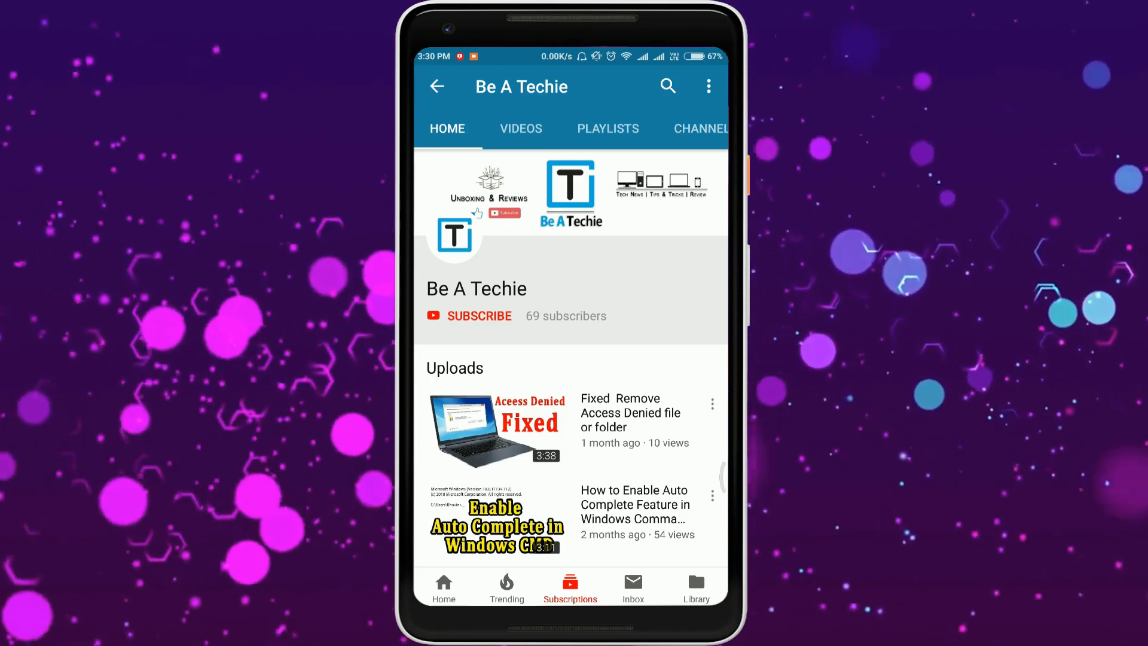
Step: Review the Local Disk (H:) and Local Disk (J:) drives under This PC
click(479, 316)
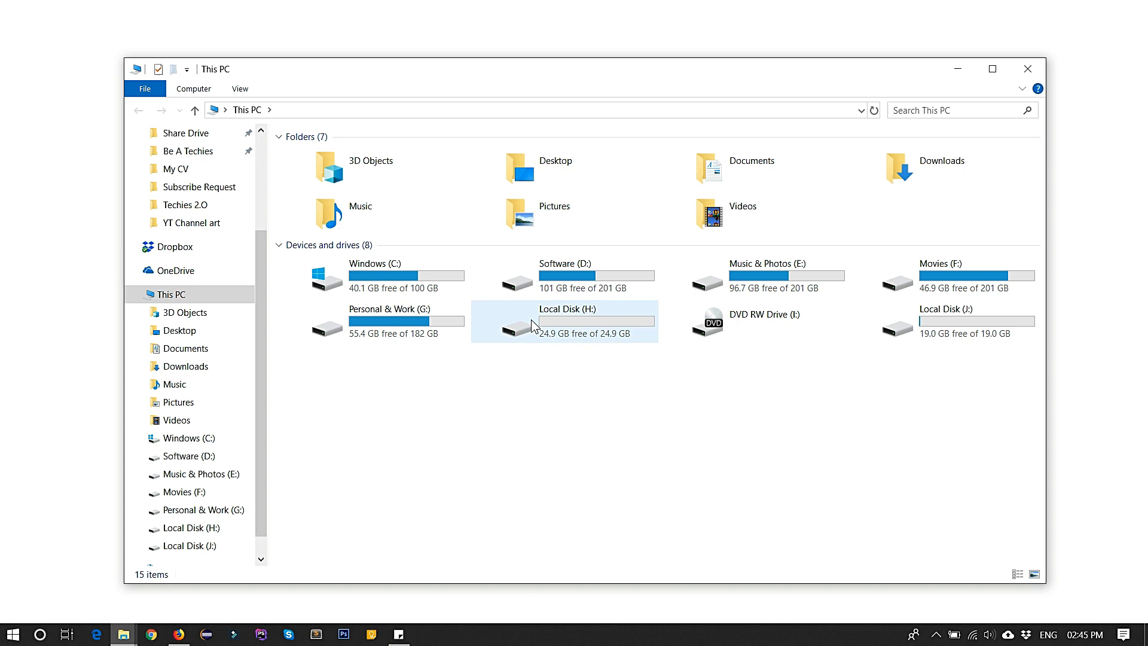
click(564, 322)
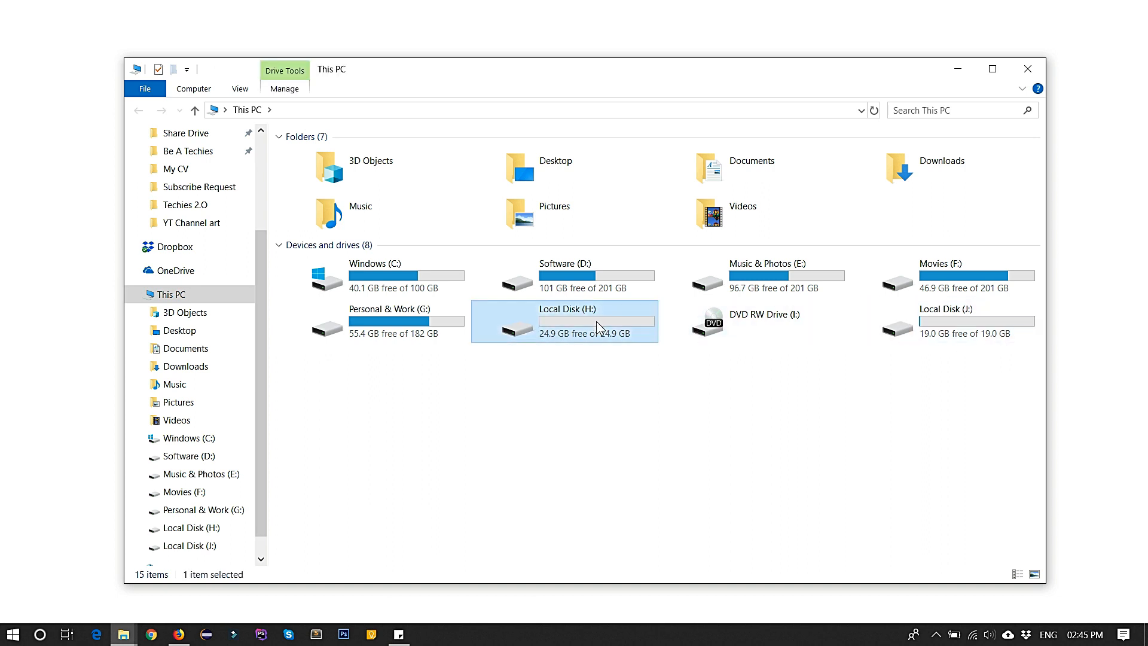
click(959, 320)
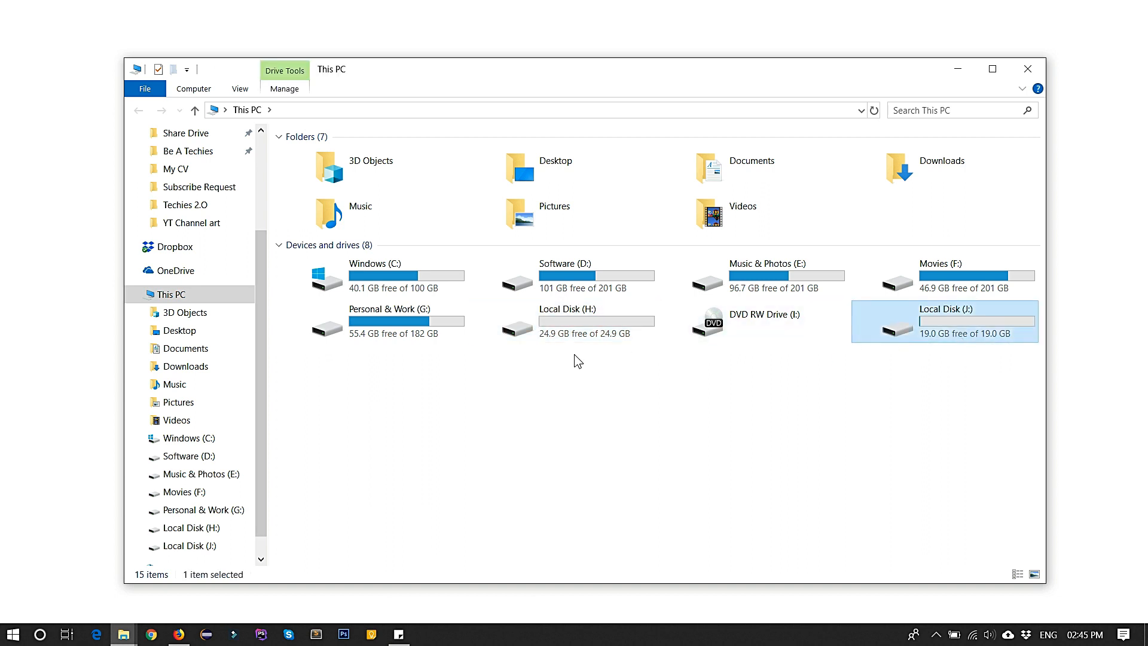
mouse_move(551, 345)
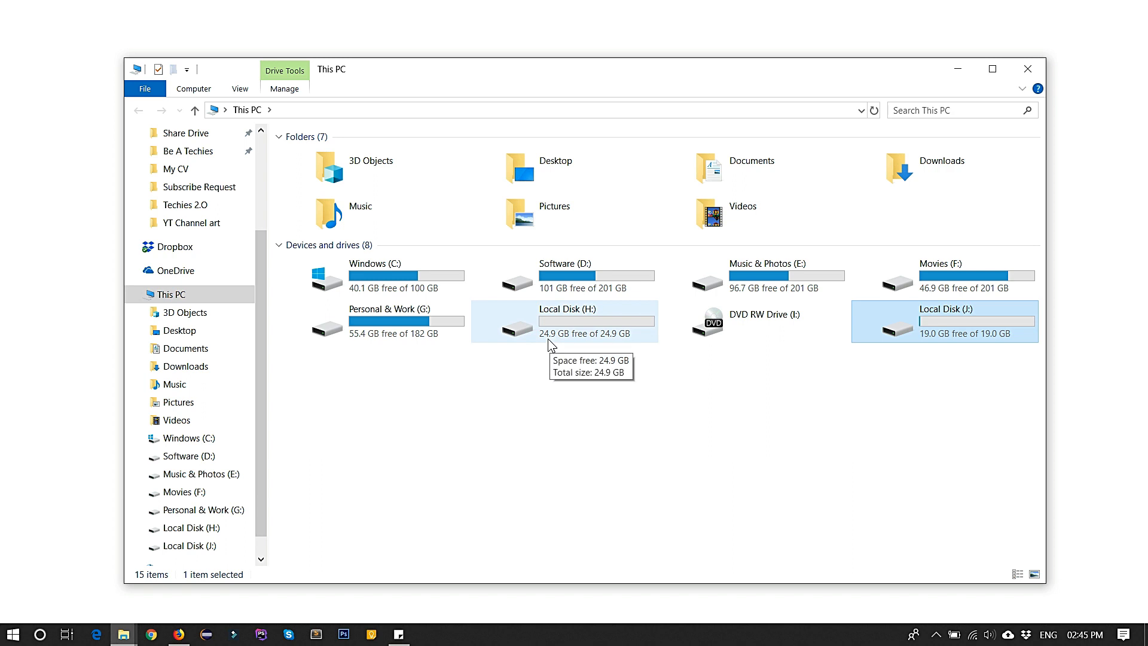
mouse_move(934, 340)
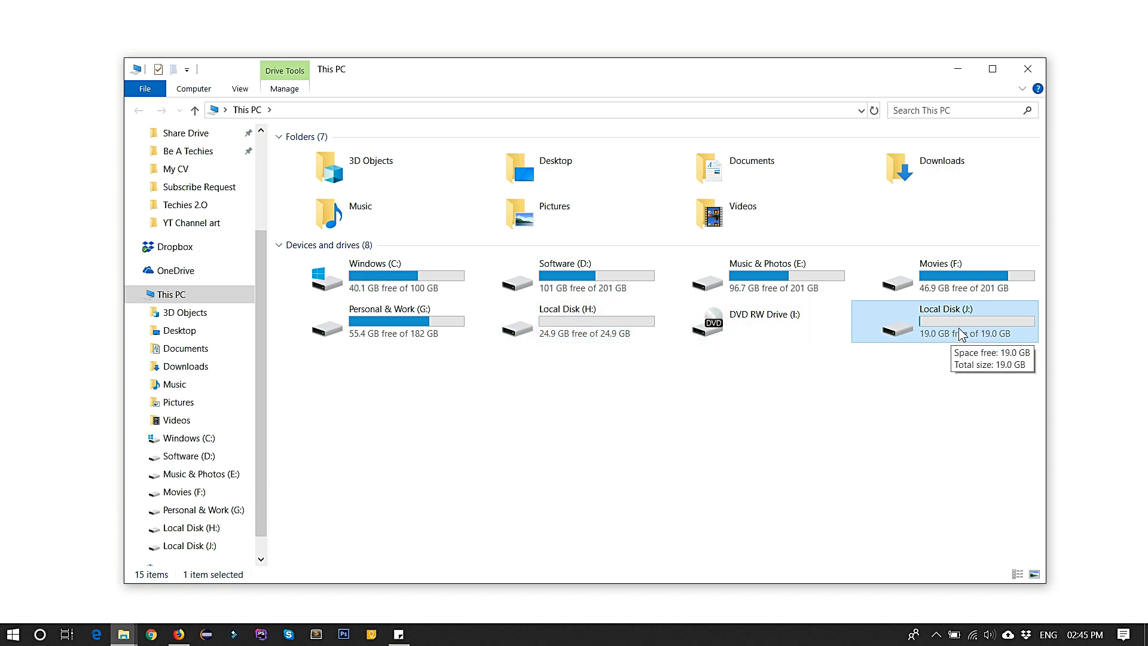
mouse_move(929, 348)
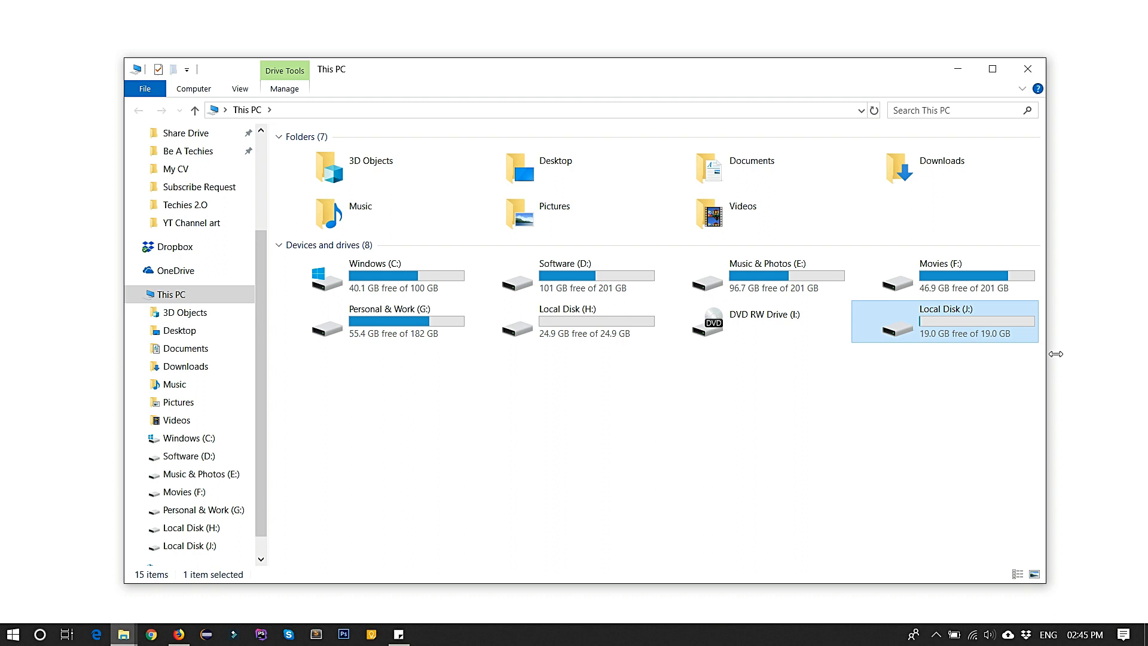
mouse_move(755, 325)
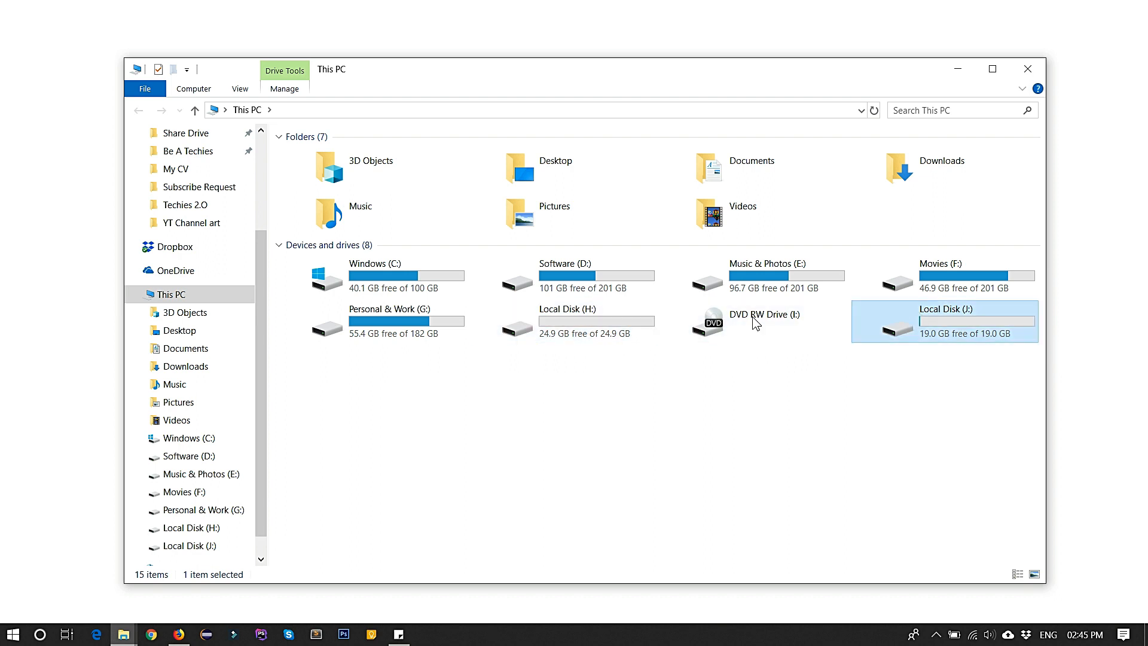
mouse_move(903, 327)
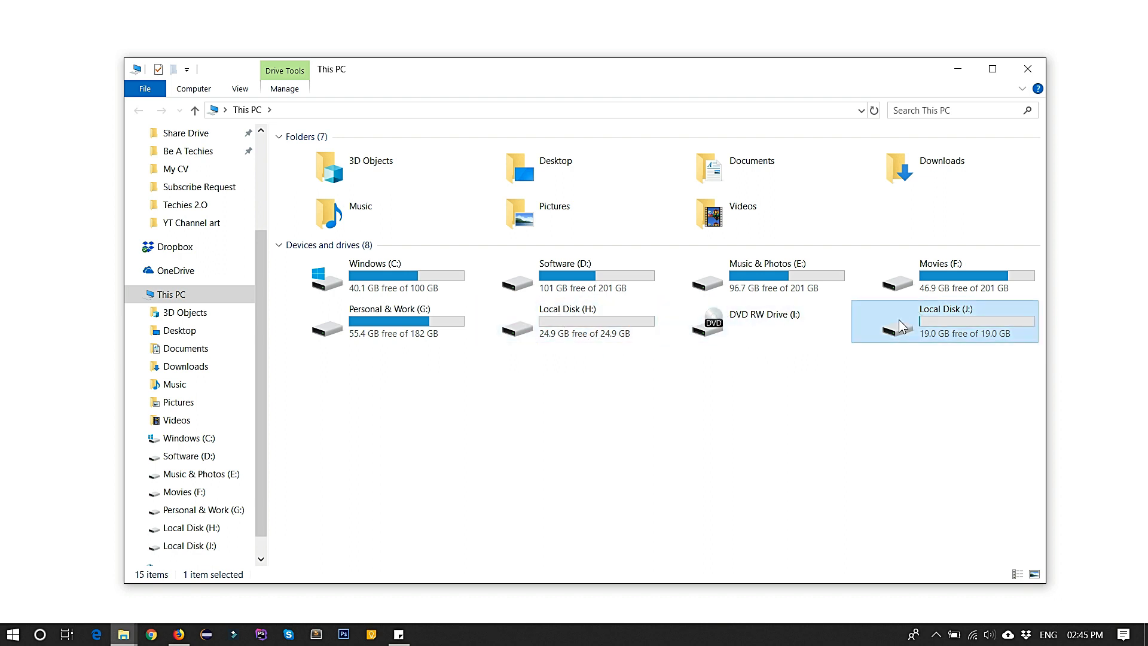
click(645, 366)
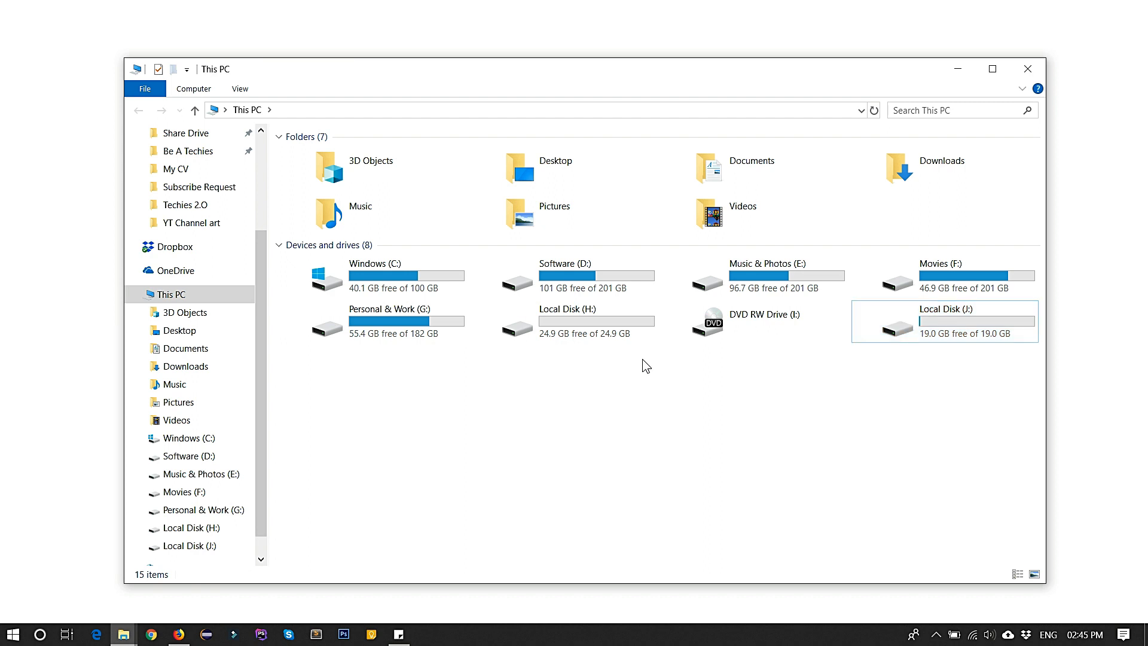
mouse_move(635, 364)
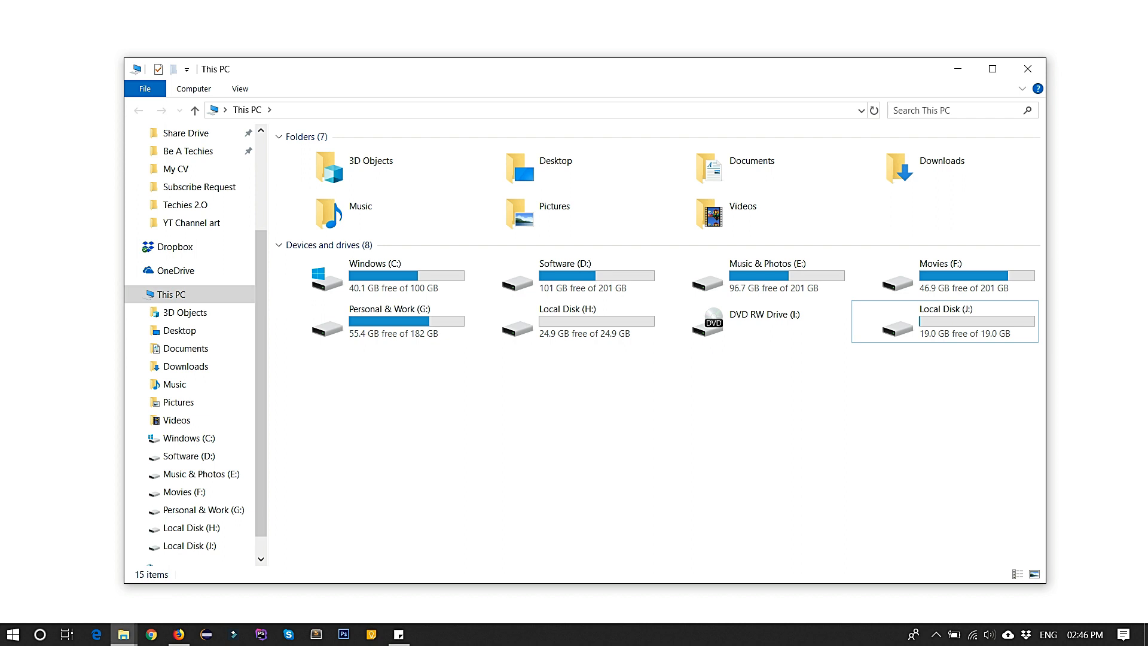
mouse_move(606, 360)
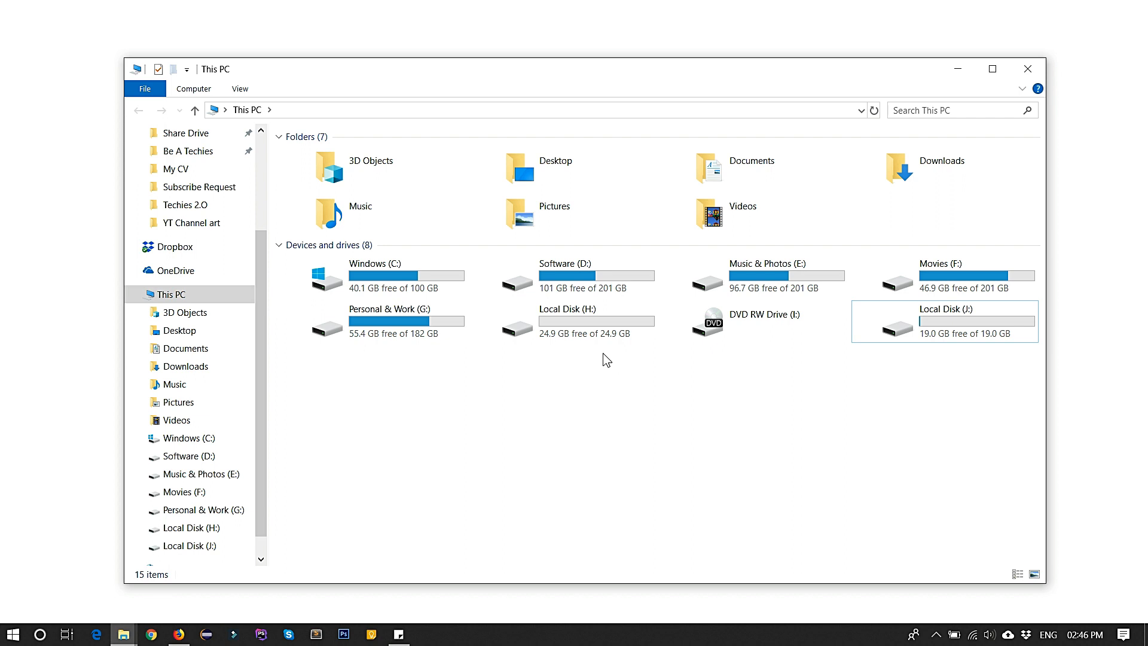
mouse_move(552, 403)
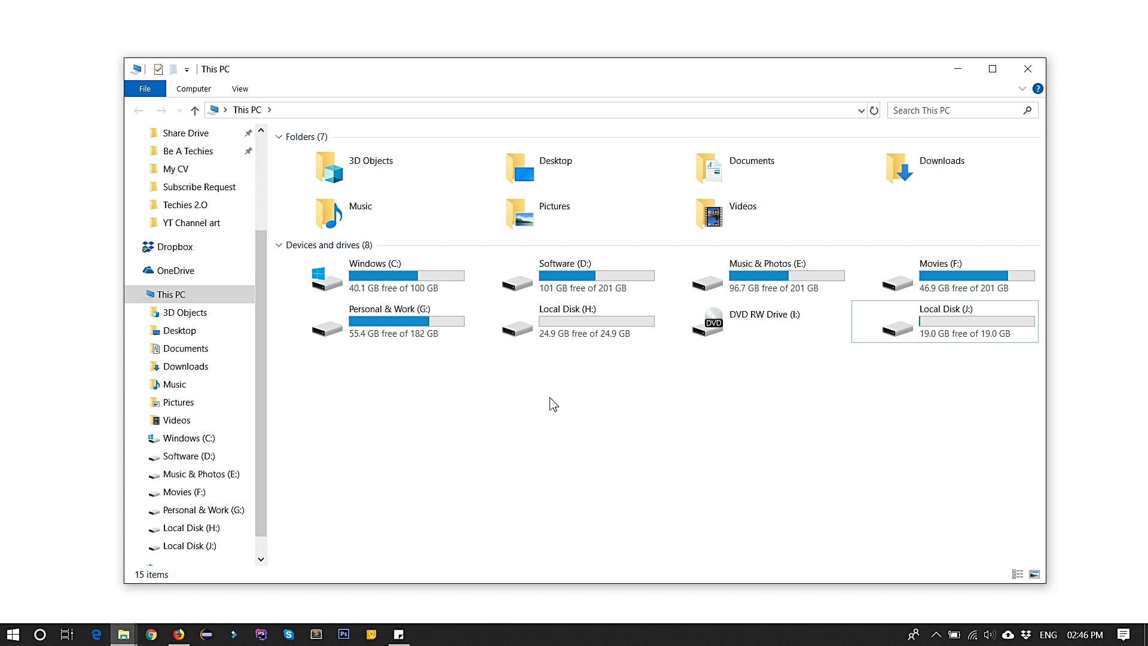
mouse_move(562, 418)
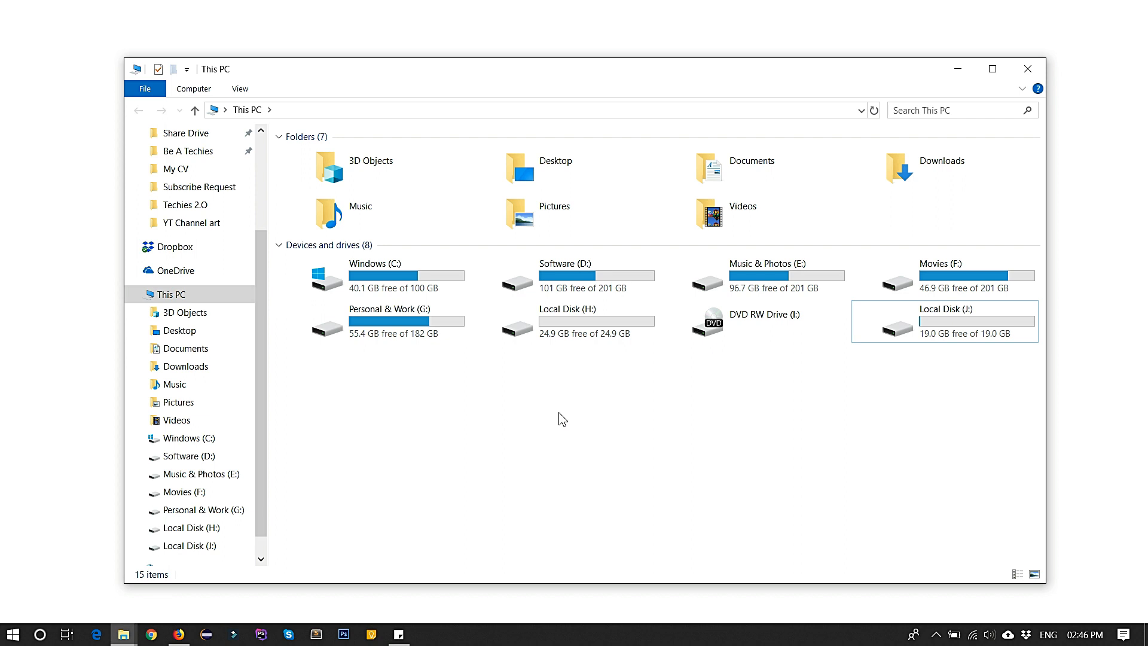
mouse_move(545, 404)
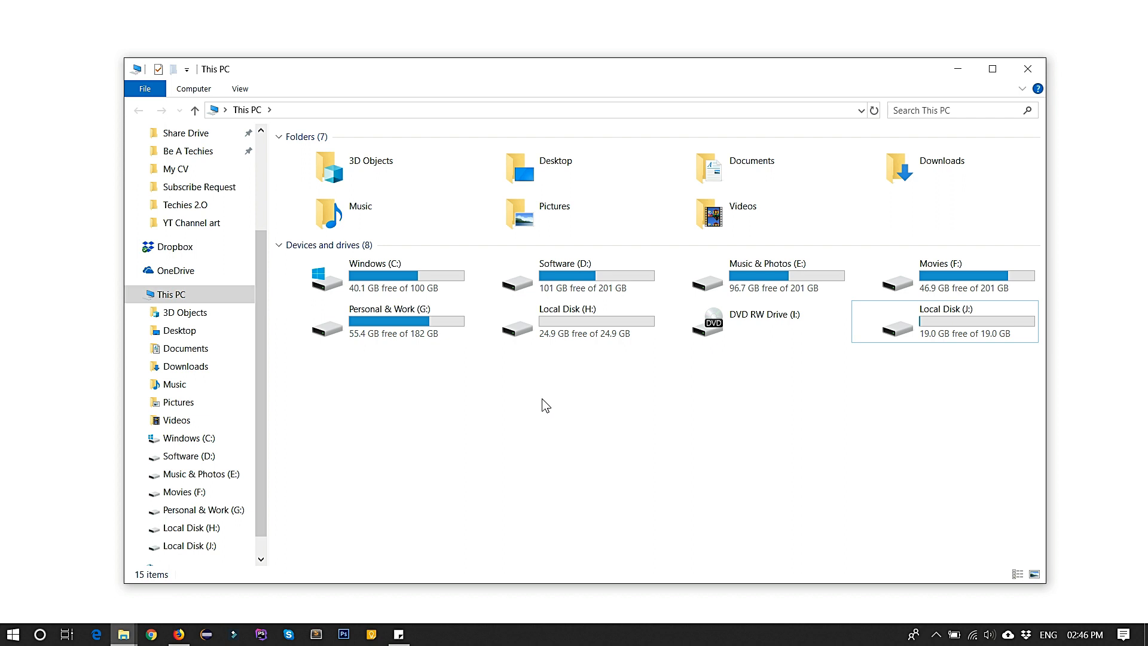
mouse_move(572, 398)
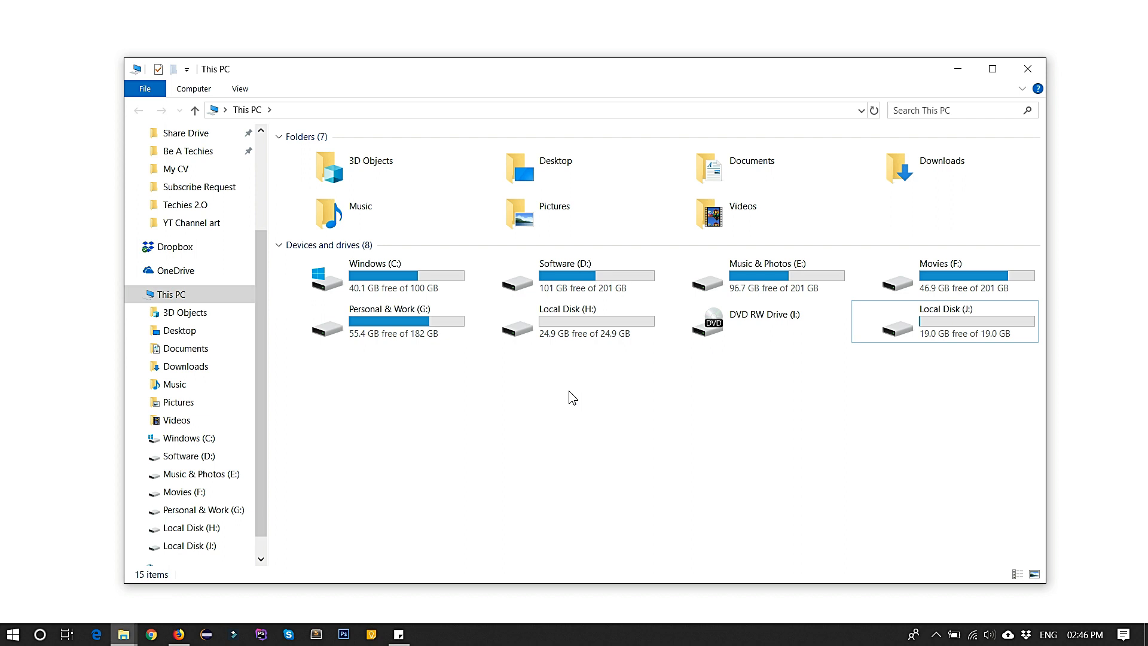
mouse_move(547, 375)
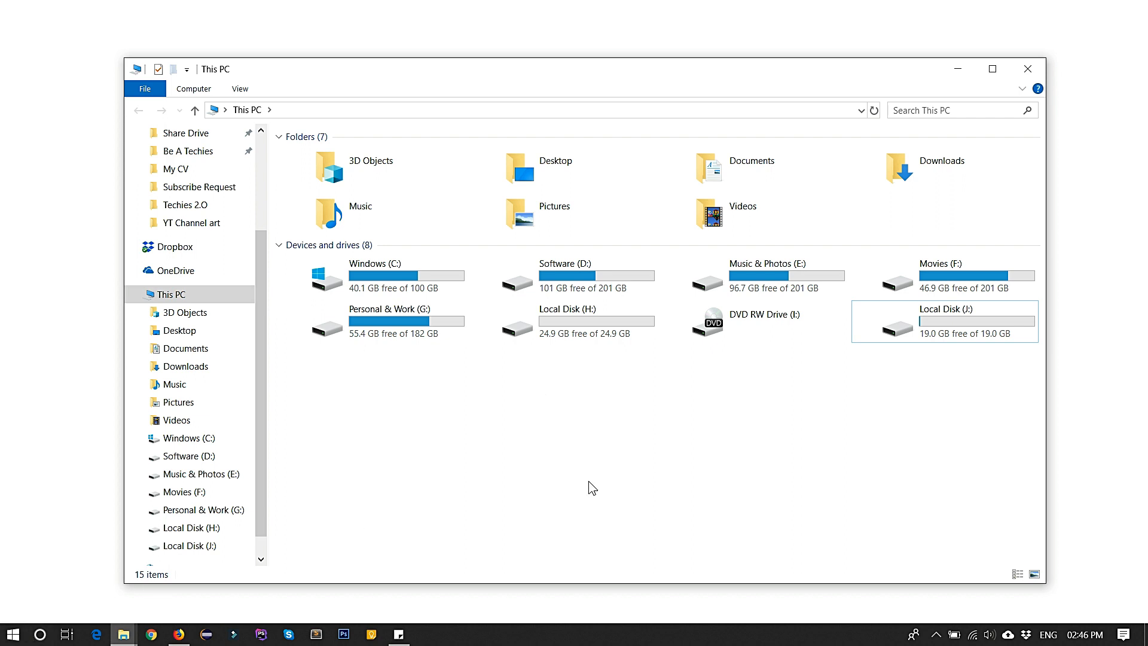
Step: Search 'disk' from Start, then bring up the Manage options for This PC
click(11, 633)
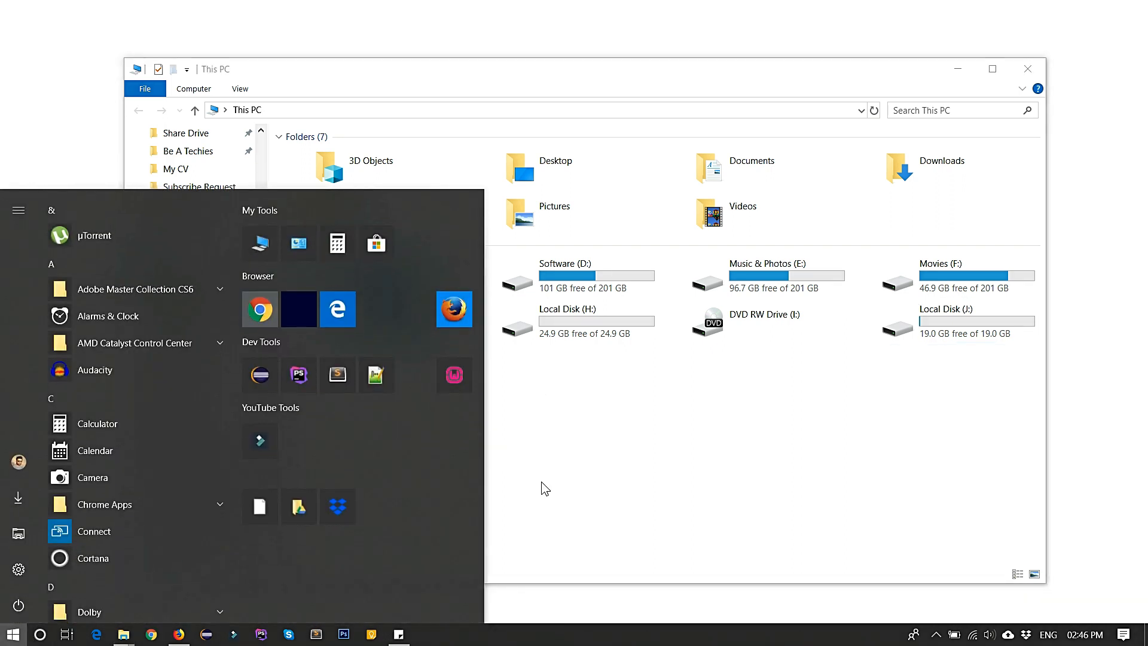
text(disk)
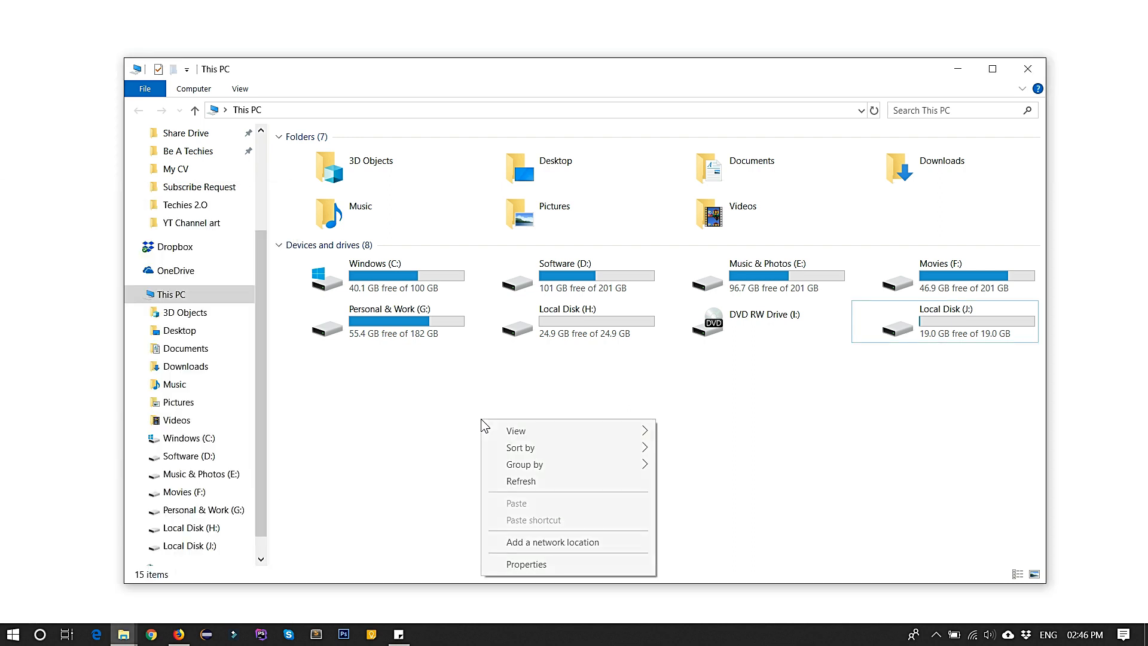
right_click(169, 293)
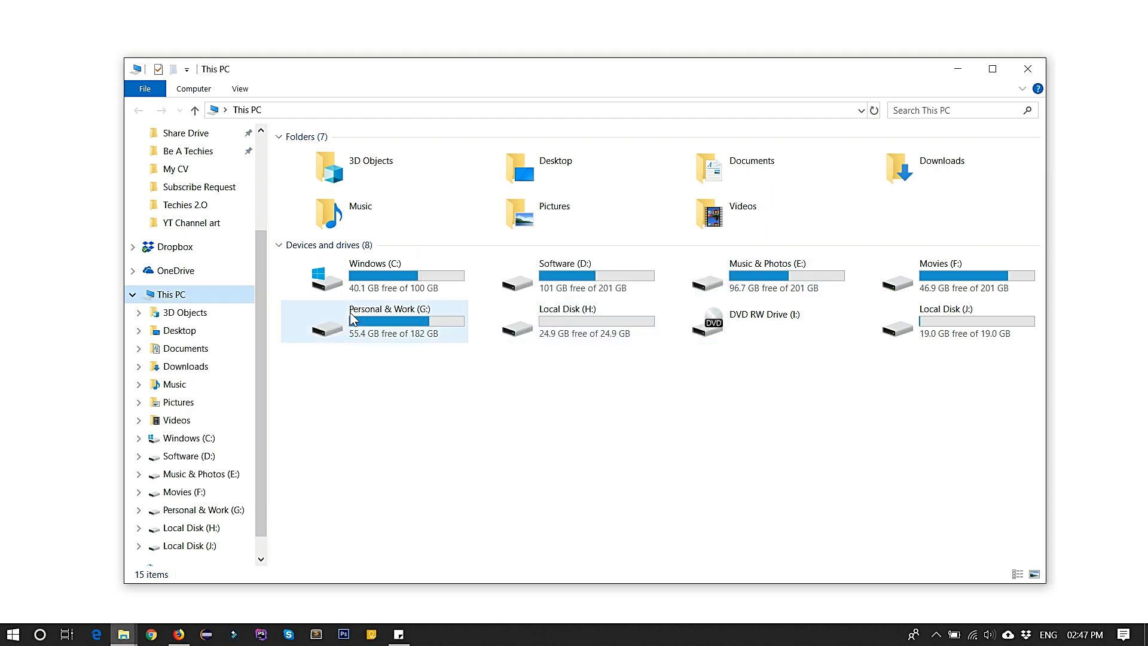
right_click(174, 293)
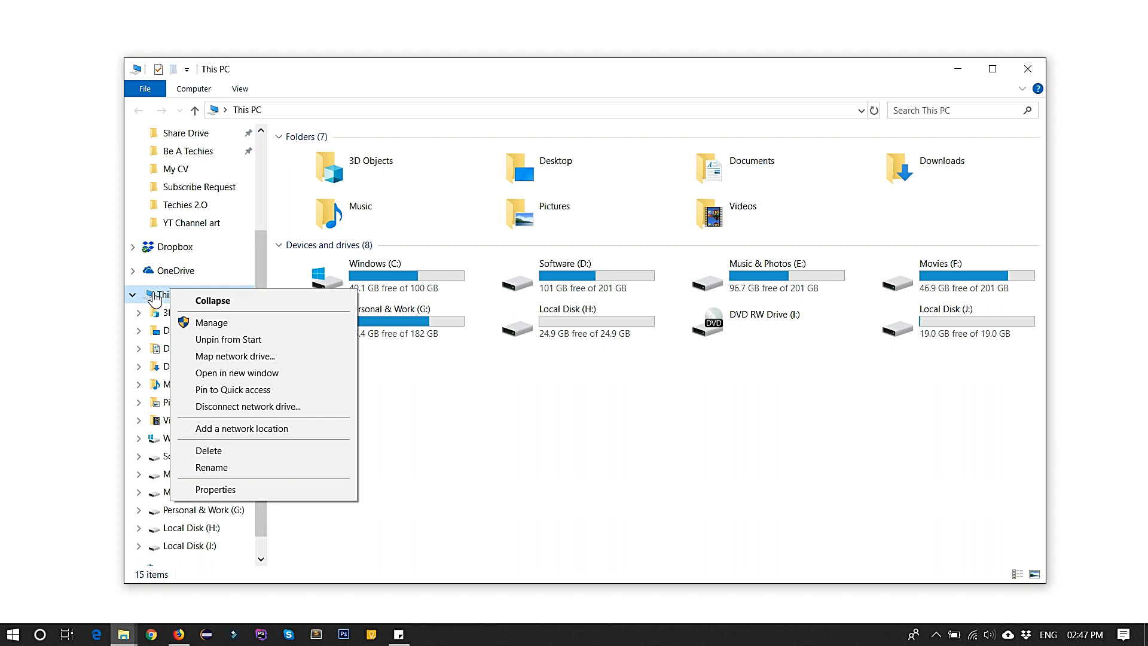
mouse_move(211, 309)
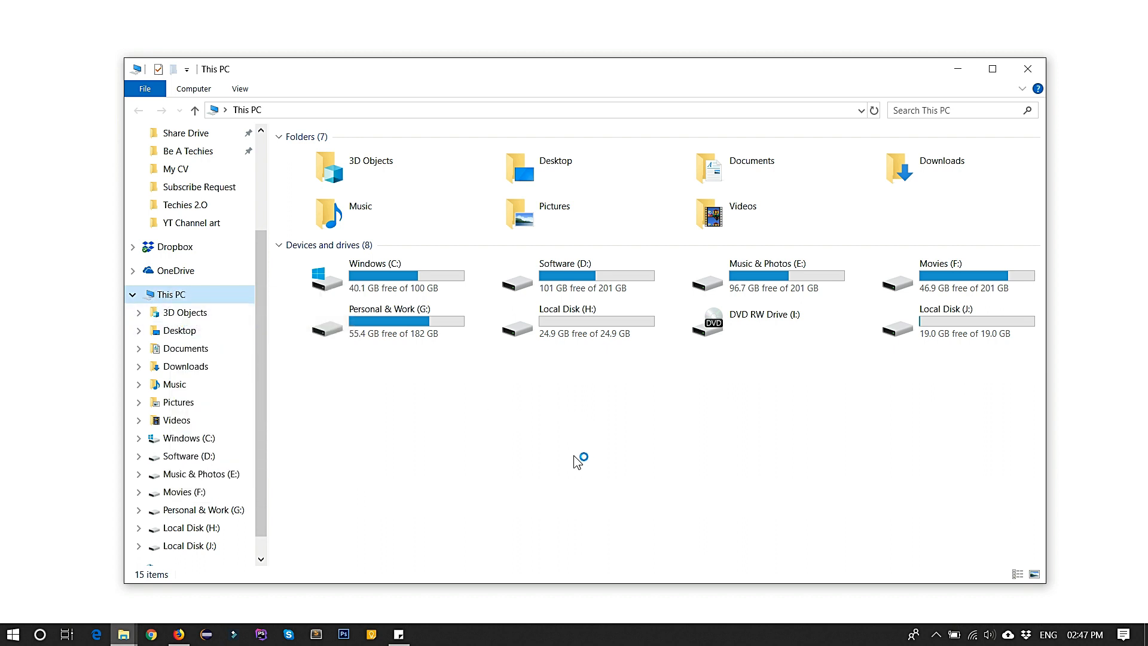
mouse_move(532, 400)
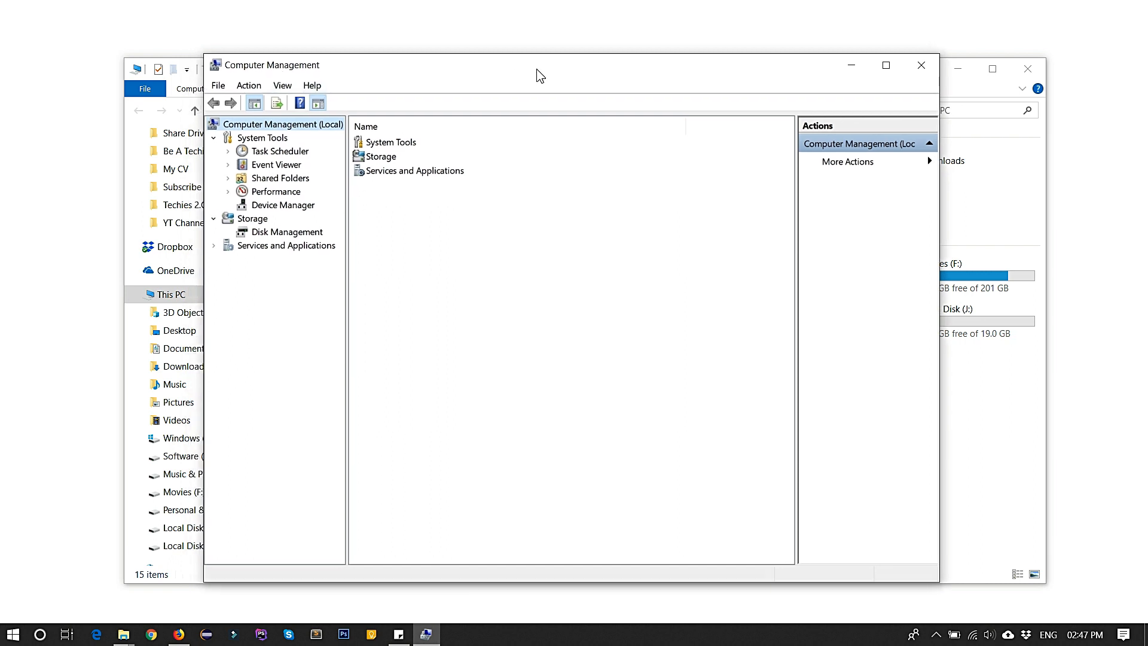
Step: Show Disk Management listing Disk 0's volumes, including H: and J:
drag(539, 75, 491, 82)
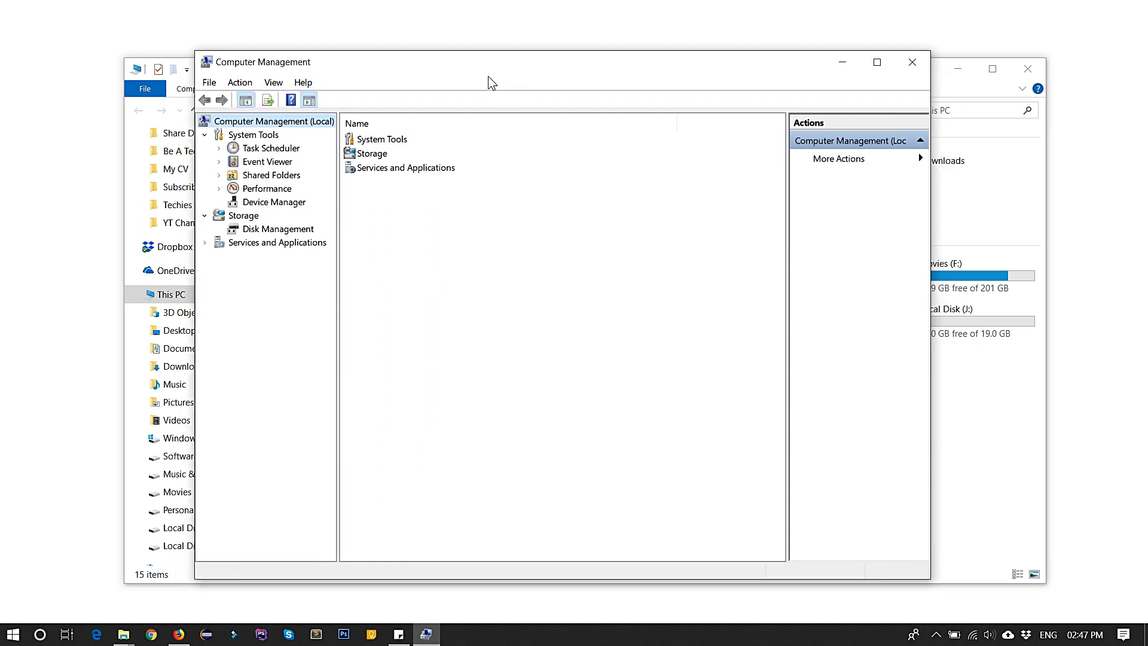
mouse_move(276, 203)
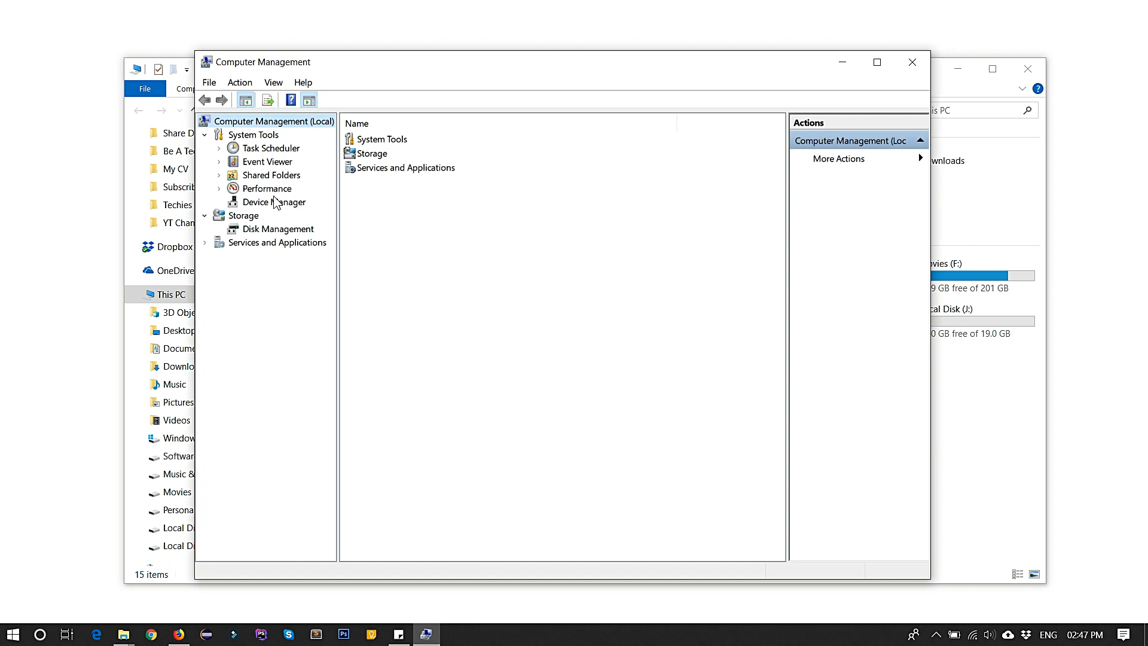
click(278, 228)
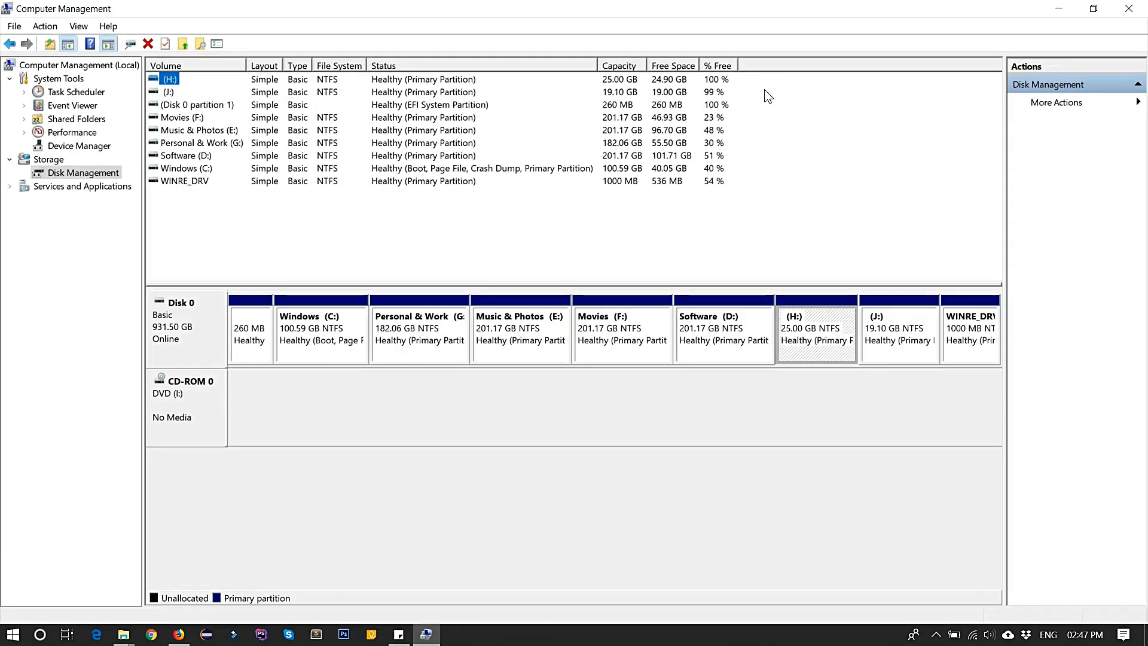
mouse_move(536, 462)
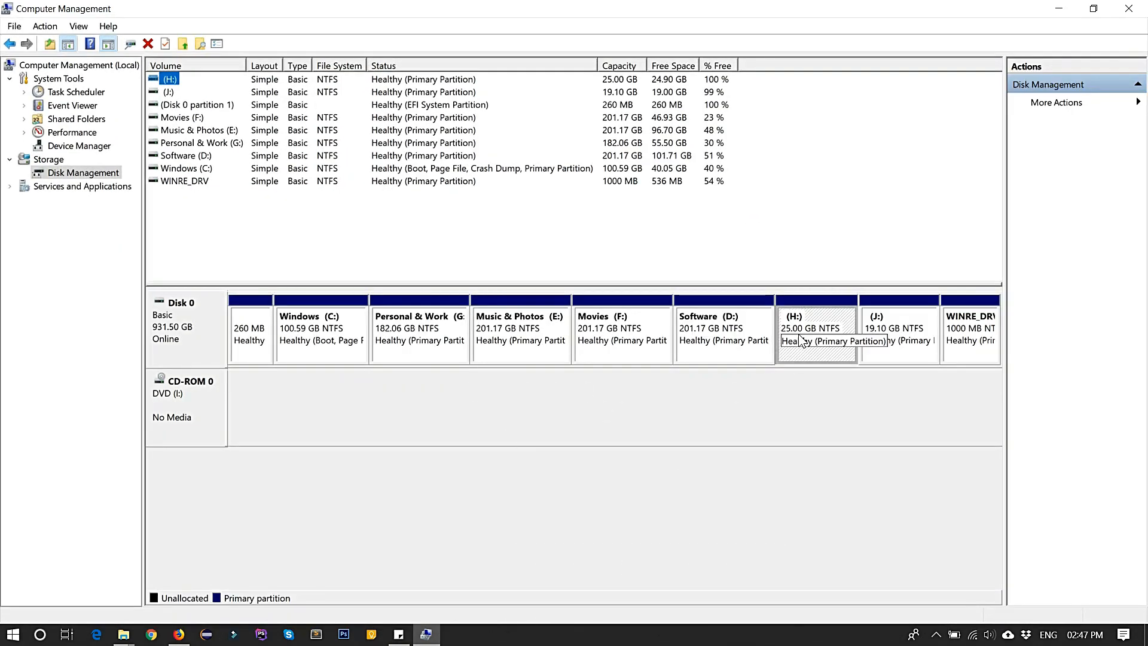
mouse_move(293, 358)
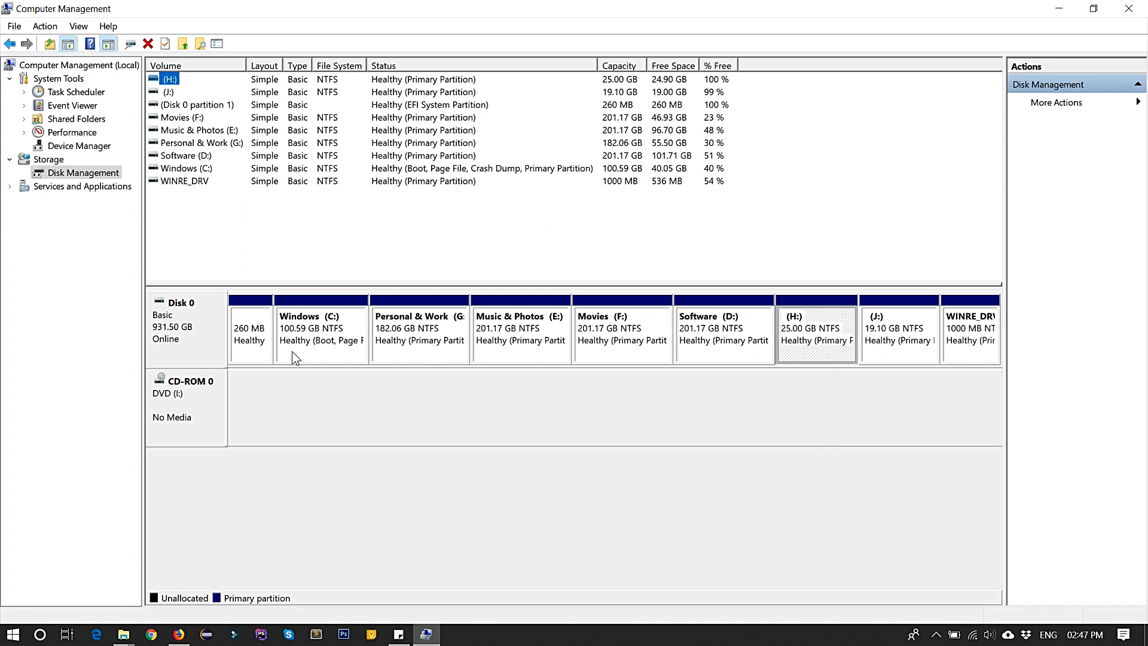
mouse_move(794, 345)
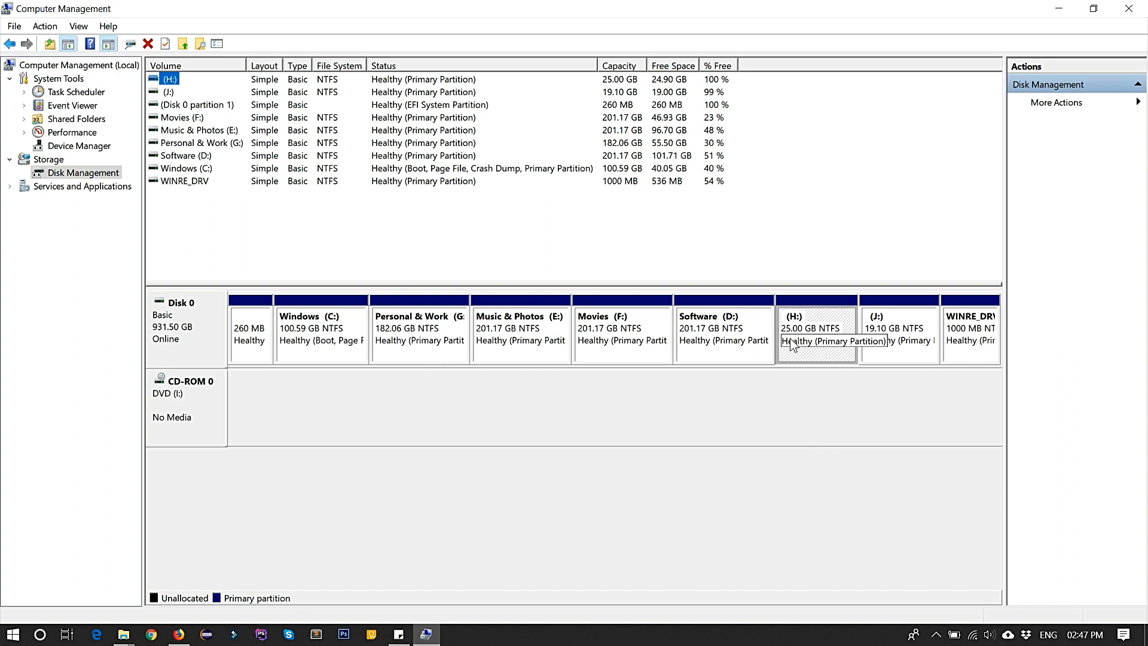
right_click(816, 333)
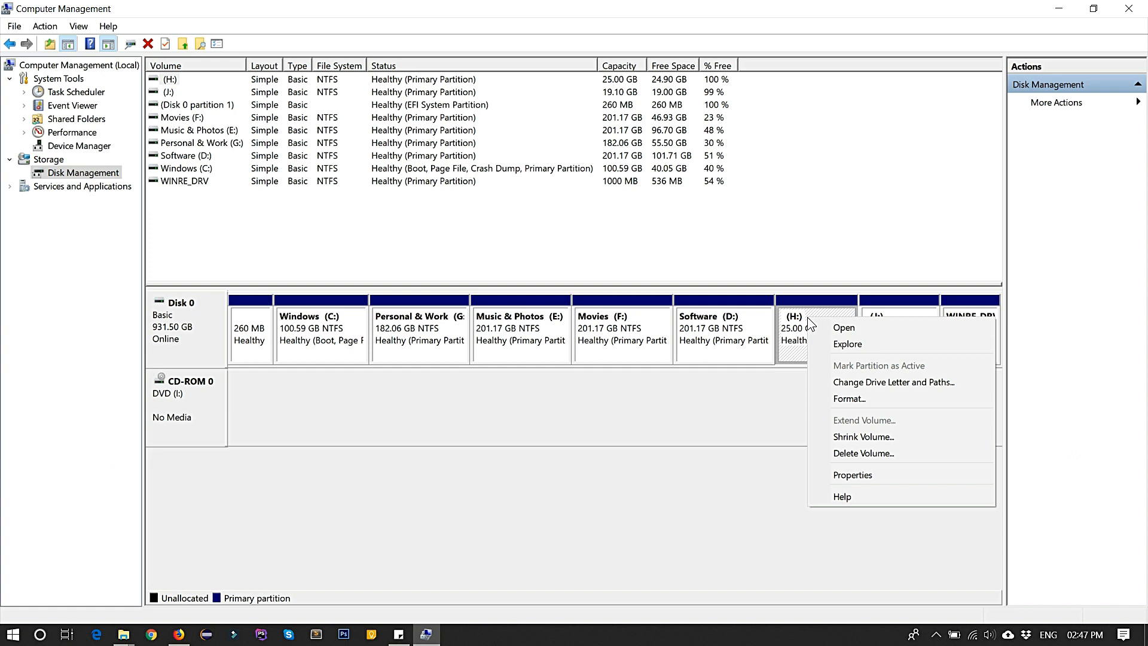
mouse_move(864, 420)
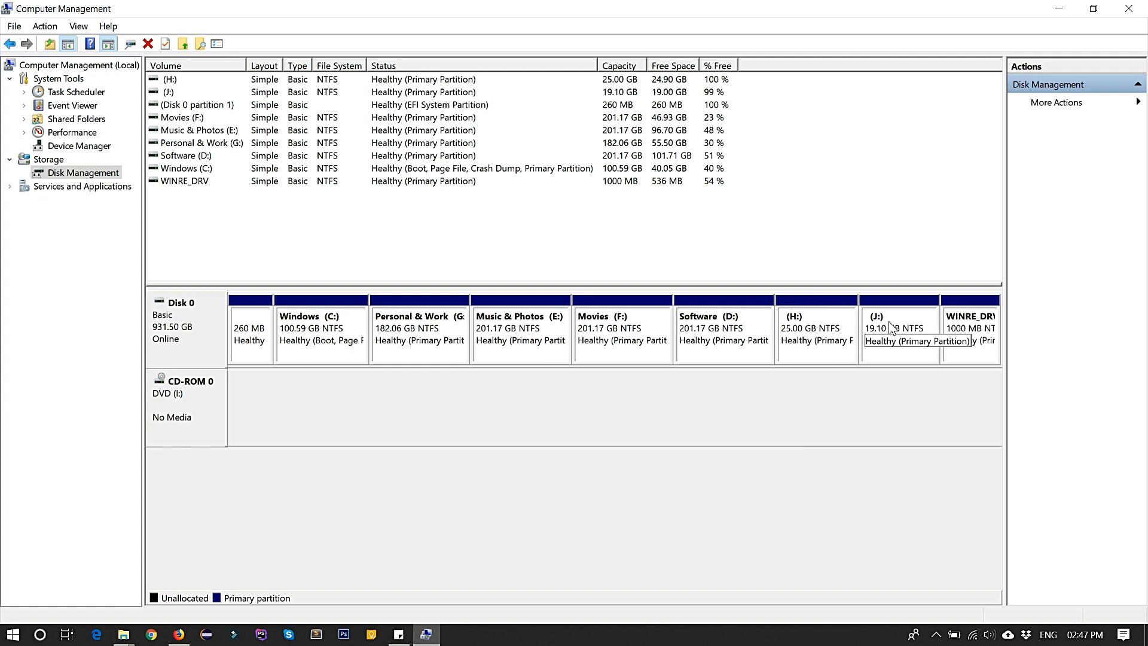
right_click(898, 330)
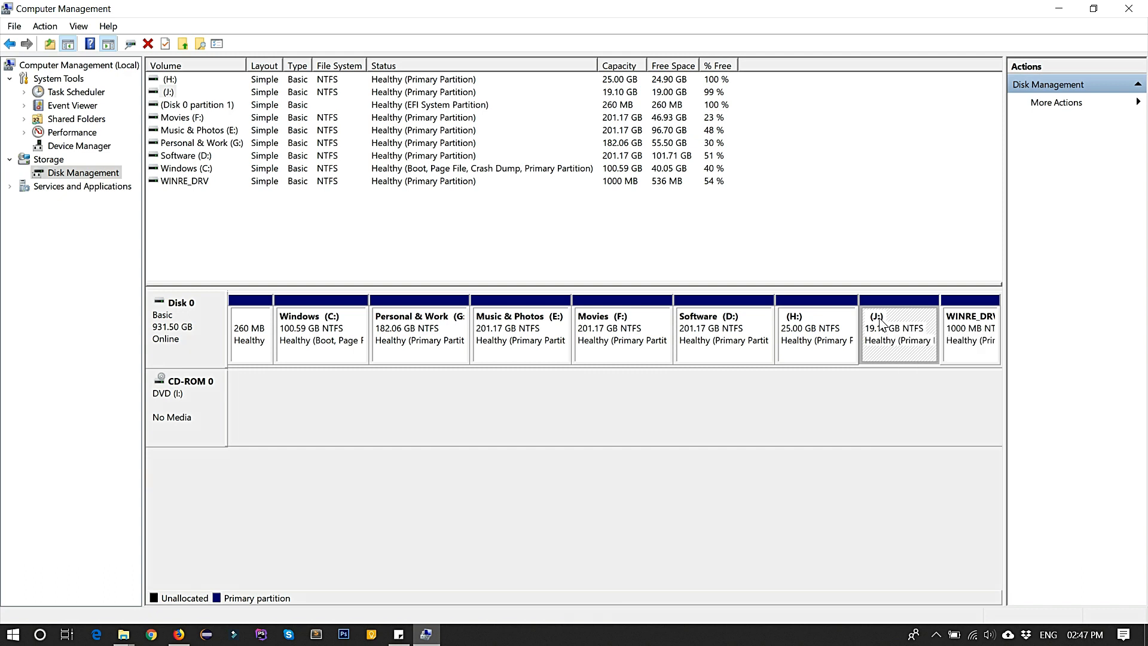
right_click(897, 327)
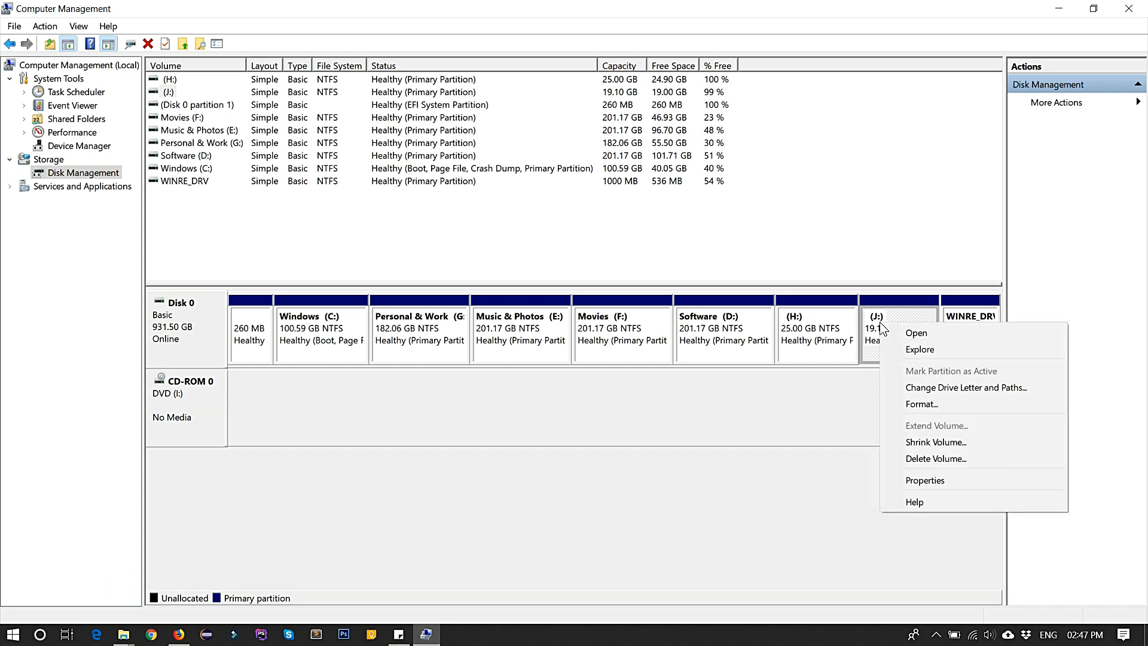
mouse_move(935, 458)
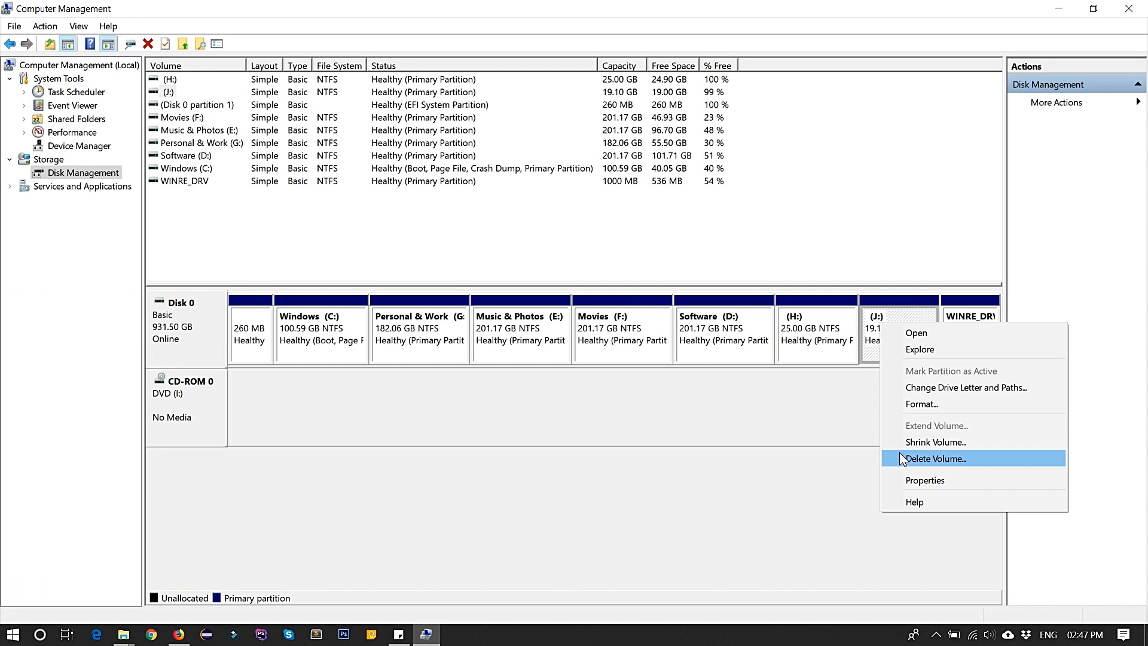
mouse_move(867, 348)
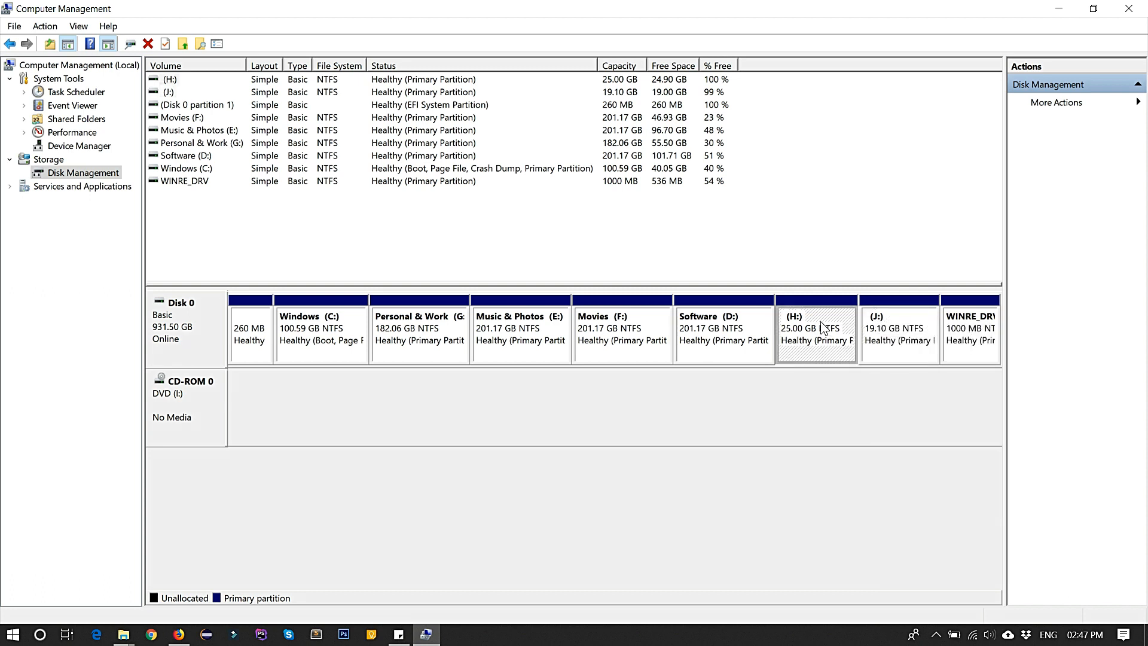
Step: Delete the H: partition and confirm
right_click(814, 330)
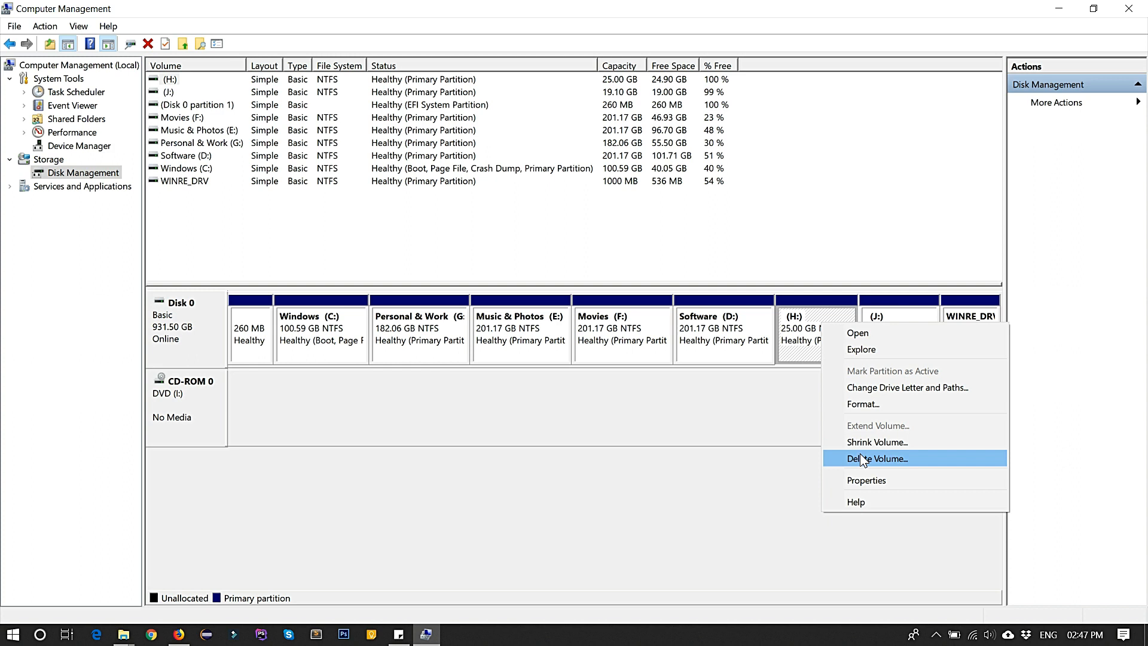
click(876, 458)
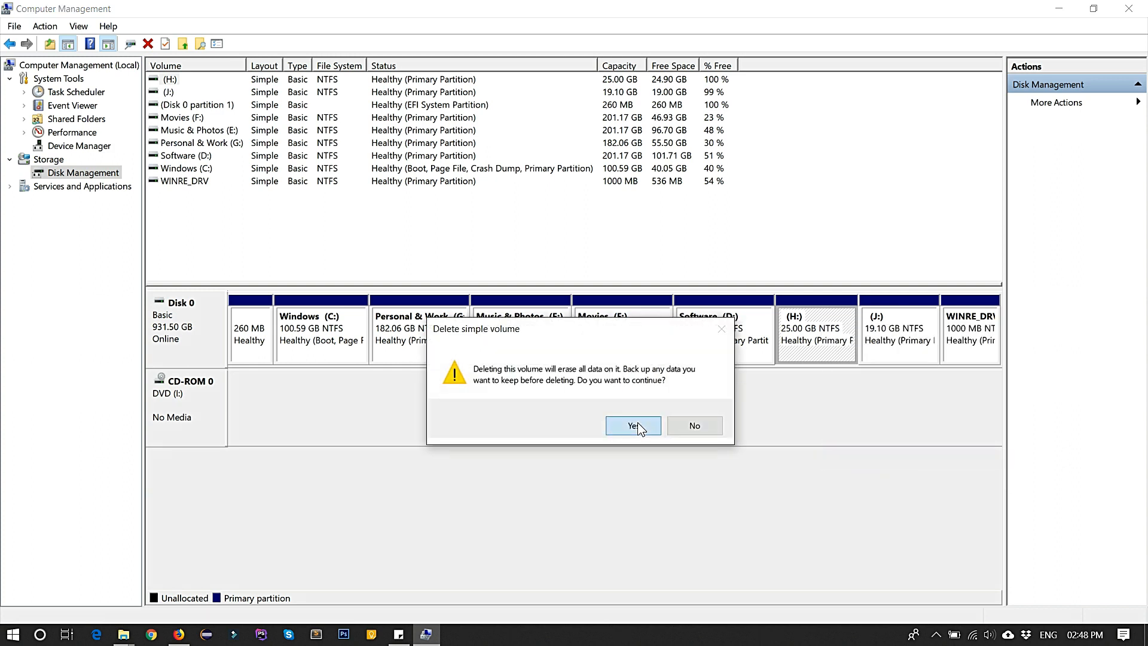
click(633, 425)
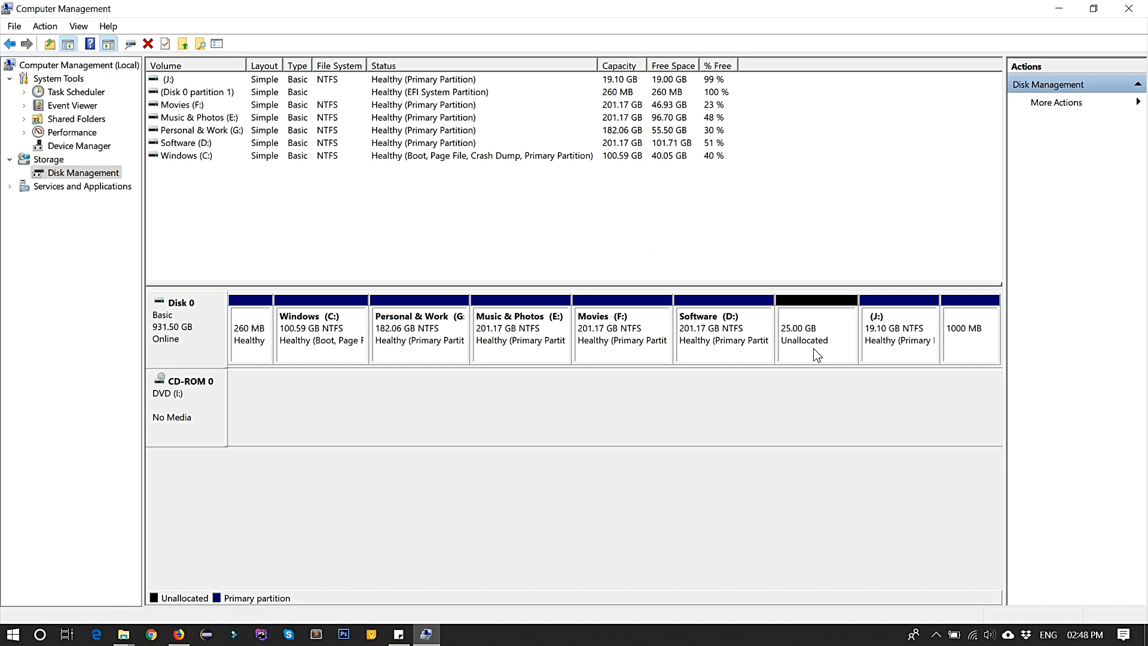
Step: Delete the J: partition too, leaving one 44.11 GB unallocated block
click(898, 330)
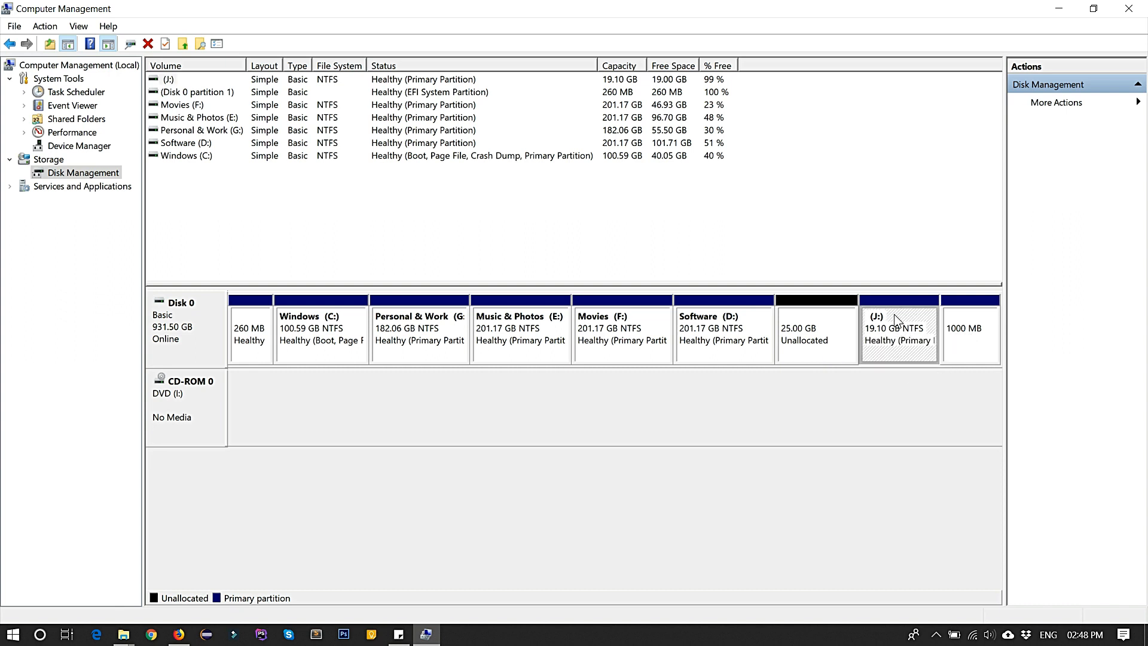
right_click(899, 320)
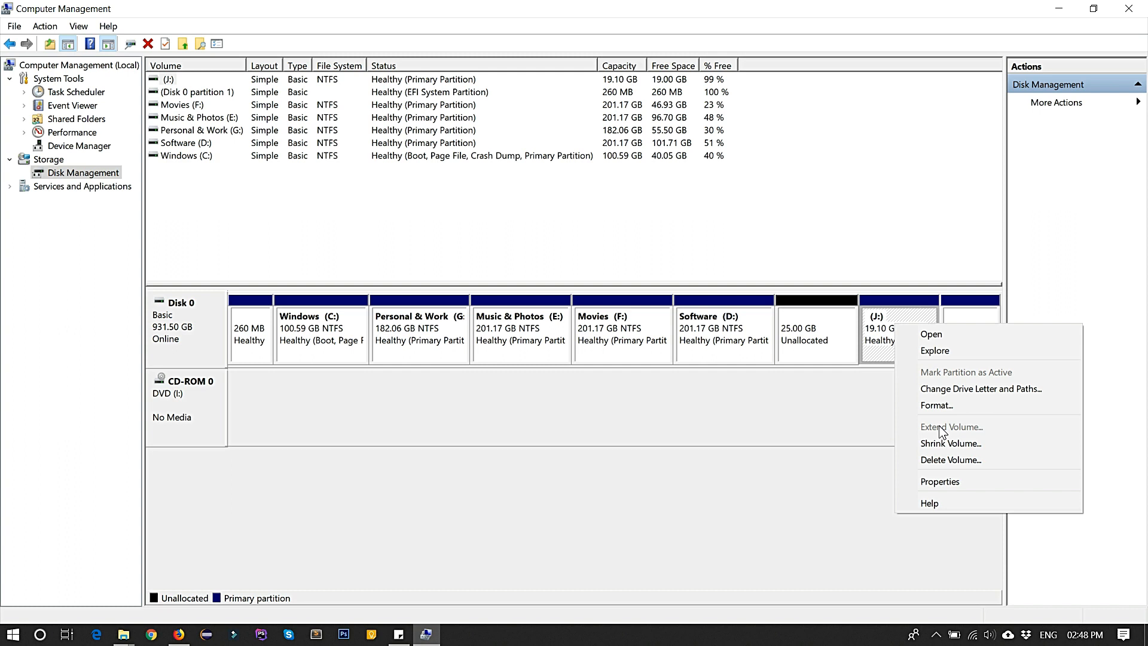
click(949, 459)
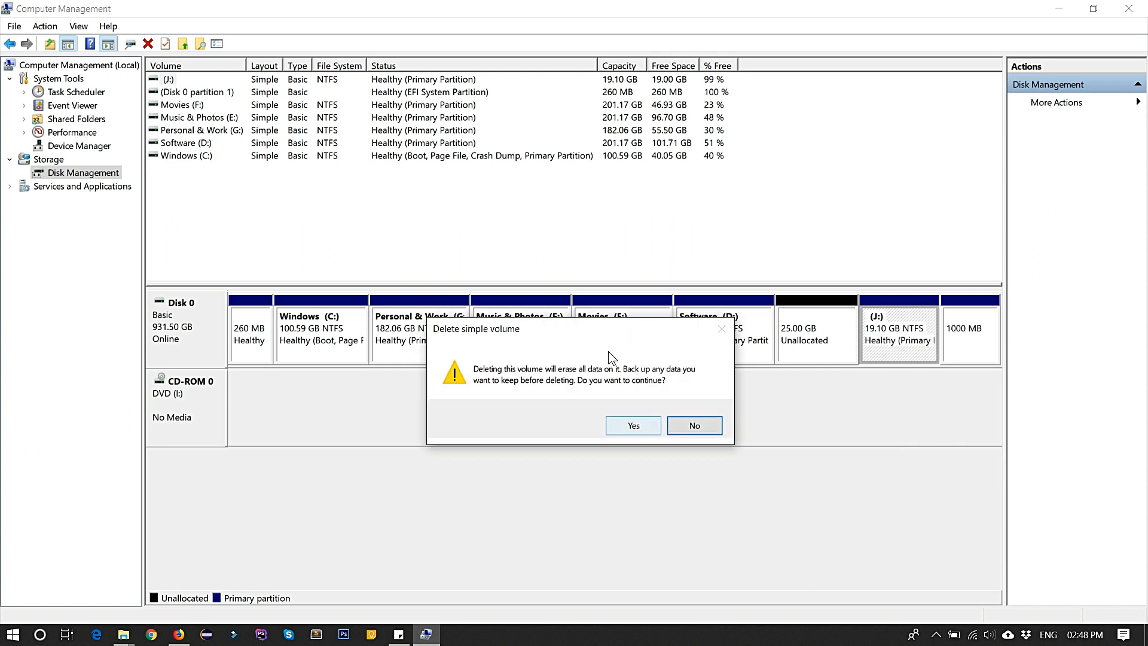
click(632, 425)
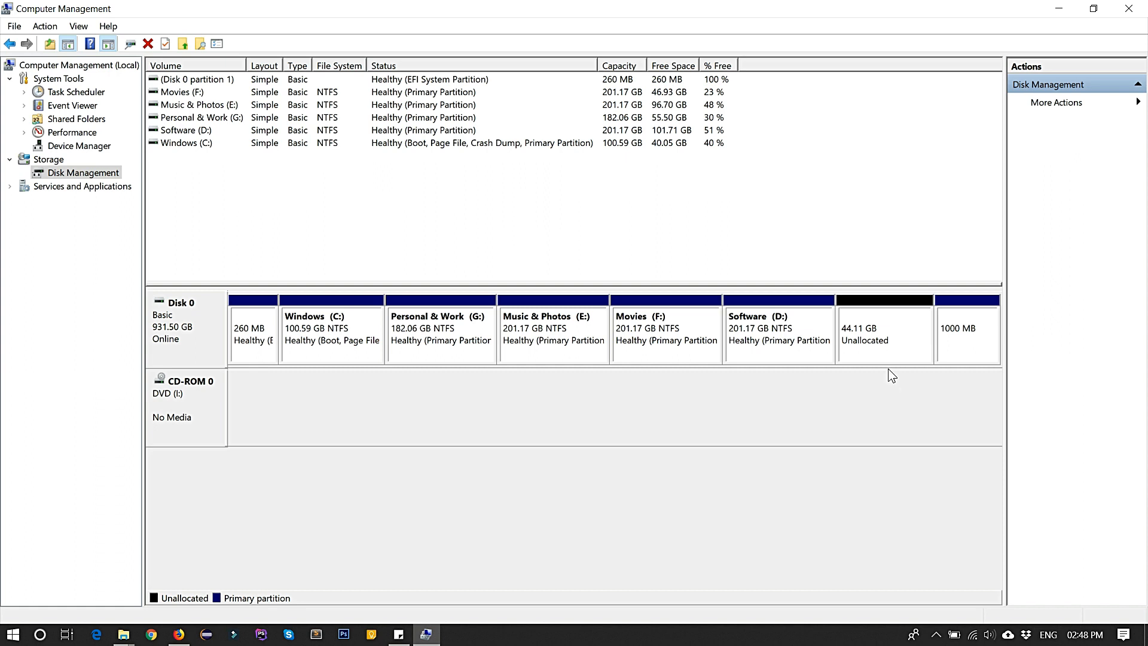
mouse_move(851, 344)
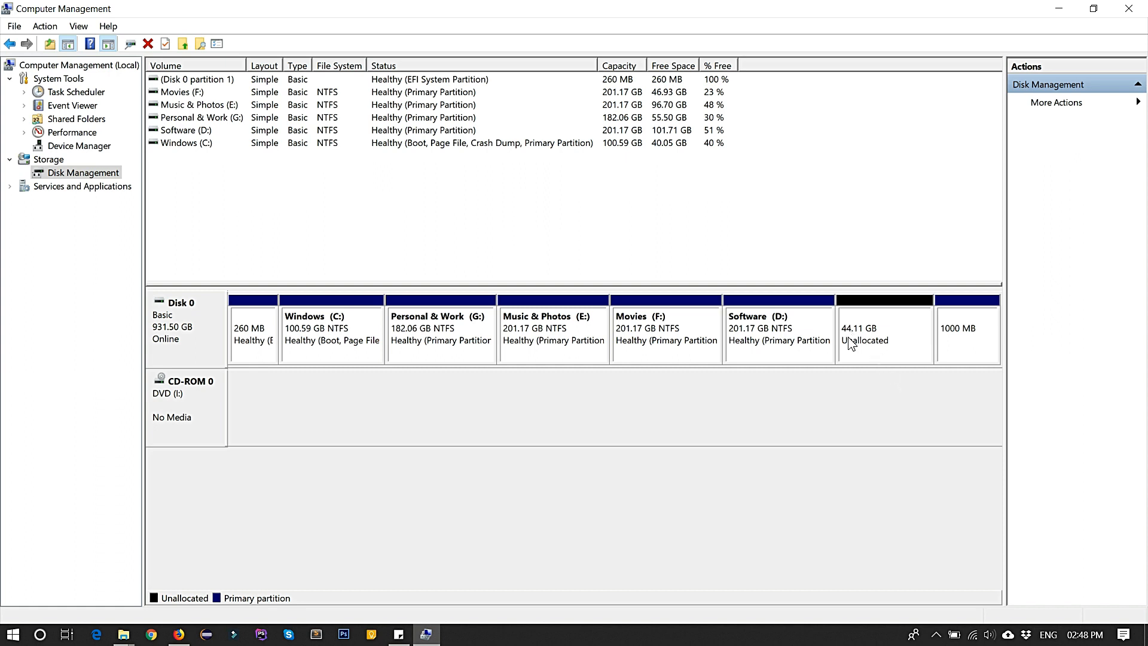
Step: Start a New Simple Volume on the unallocated space at the full 45162 MB with drive letter H
click(883, 329)
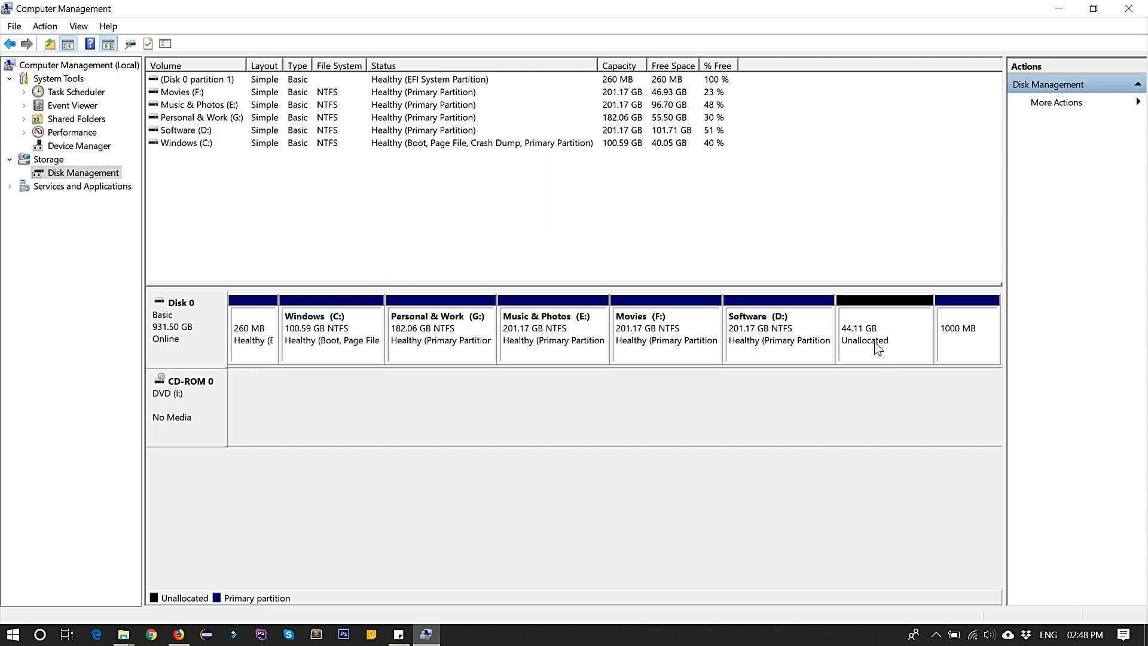
mouse_move(870, 337)
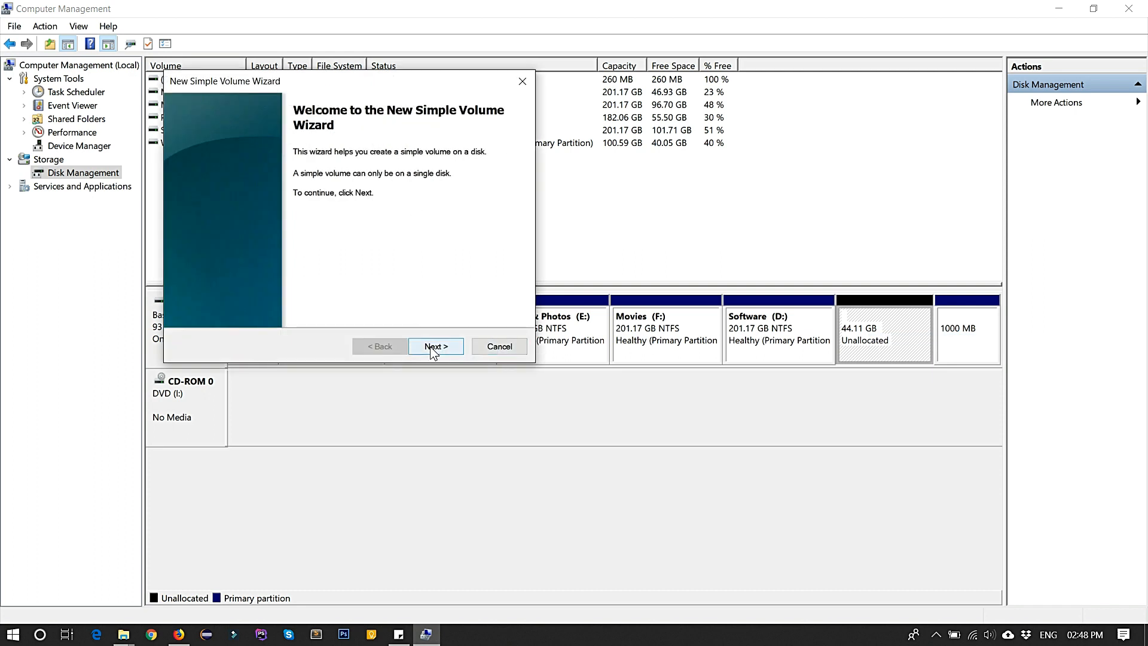
click(435, 346)
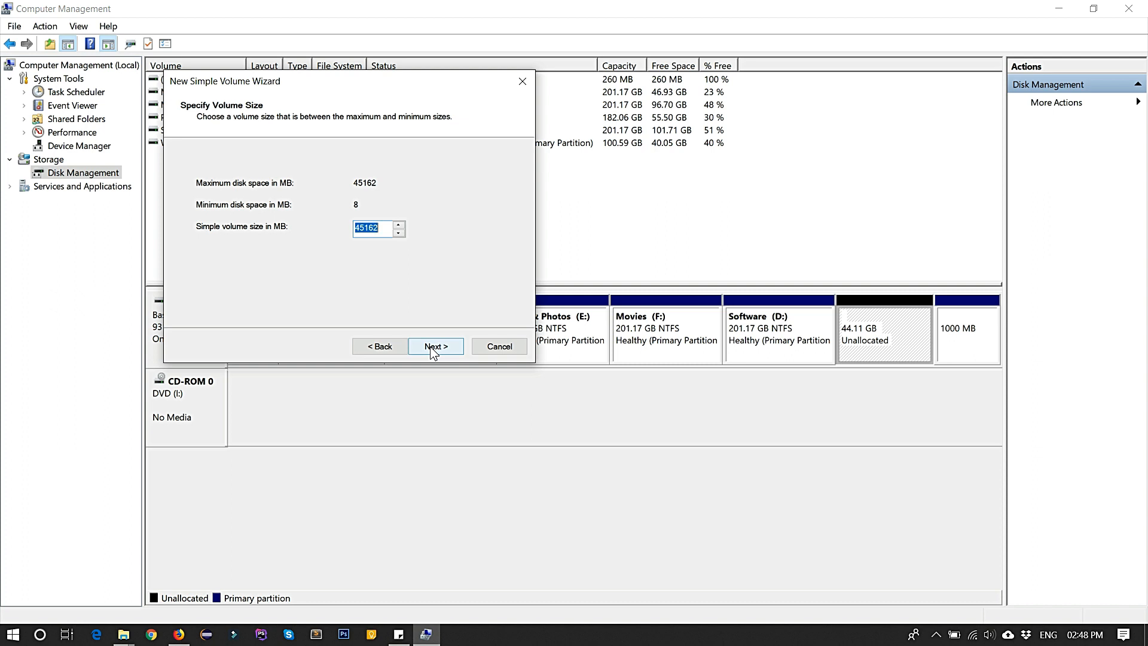
click(434, 346)
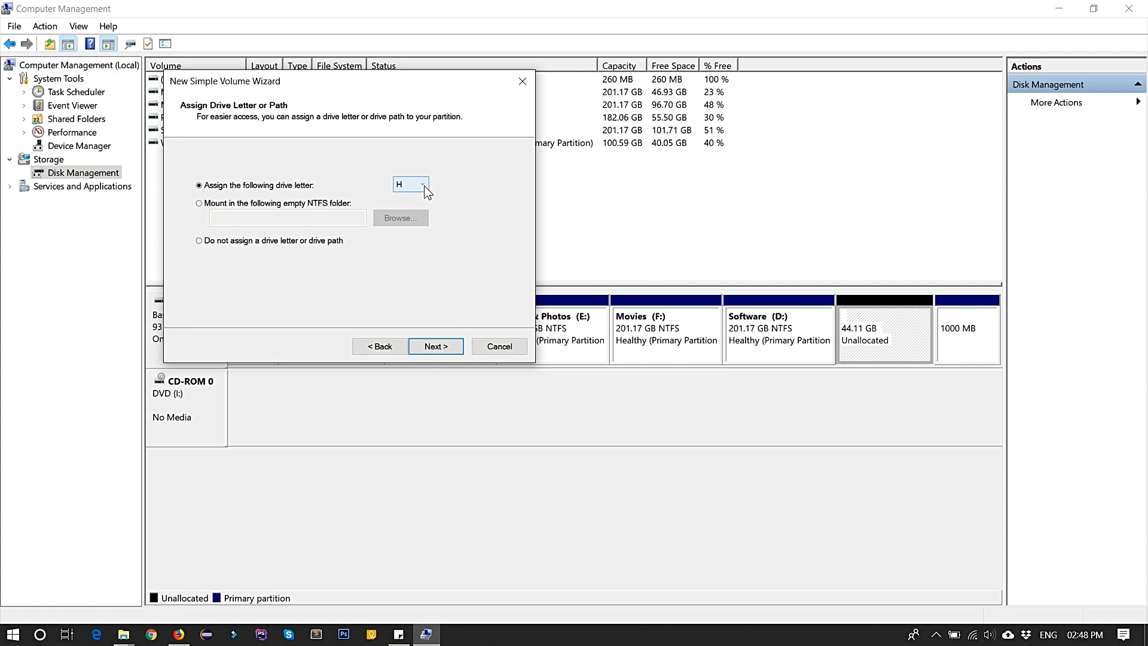
click(423, 184)
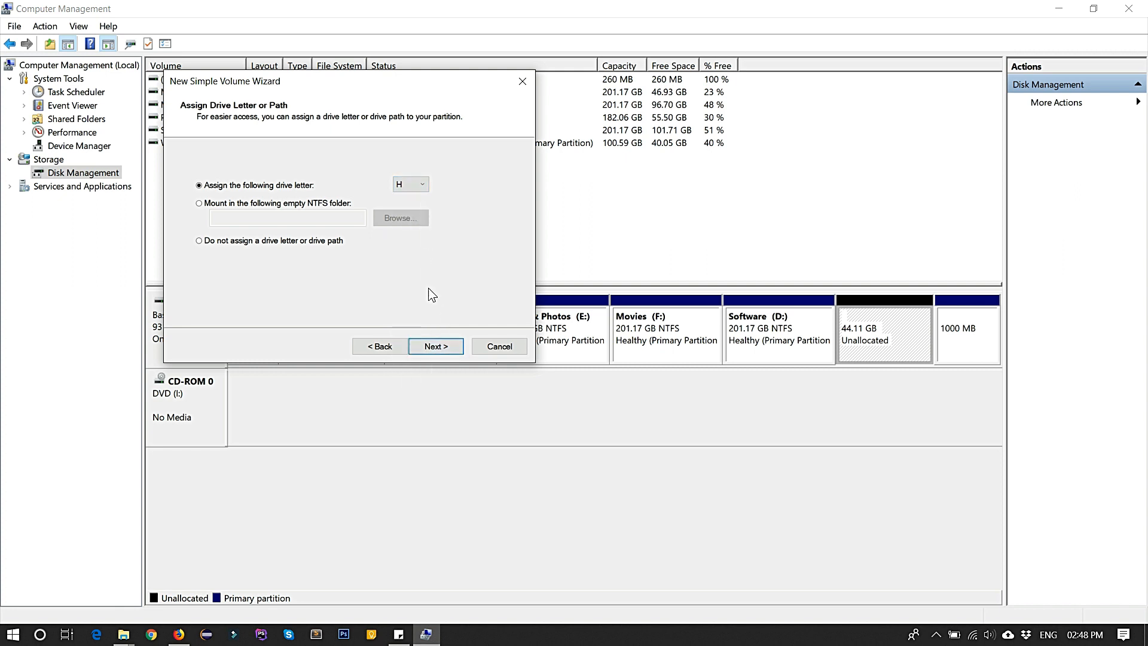
click(435, 346)
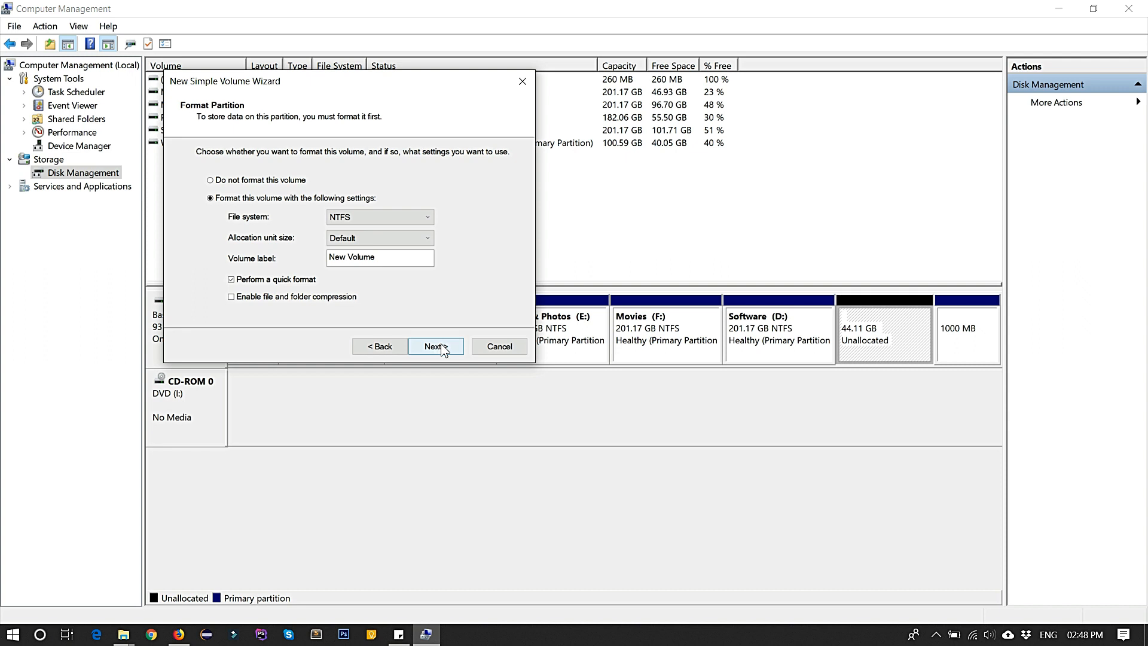
Step: Keep the NTFS format and 'New Volume' label and continue to finish
click(379, 257)
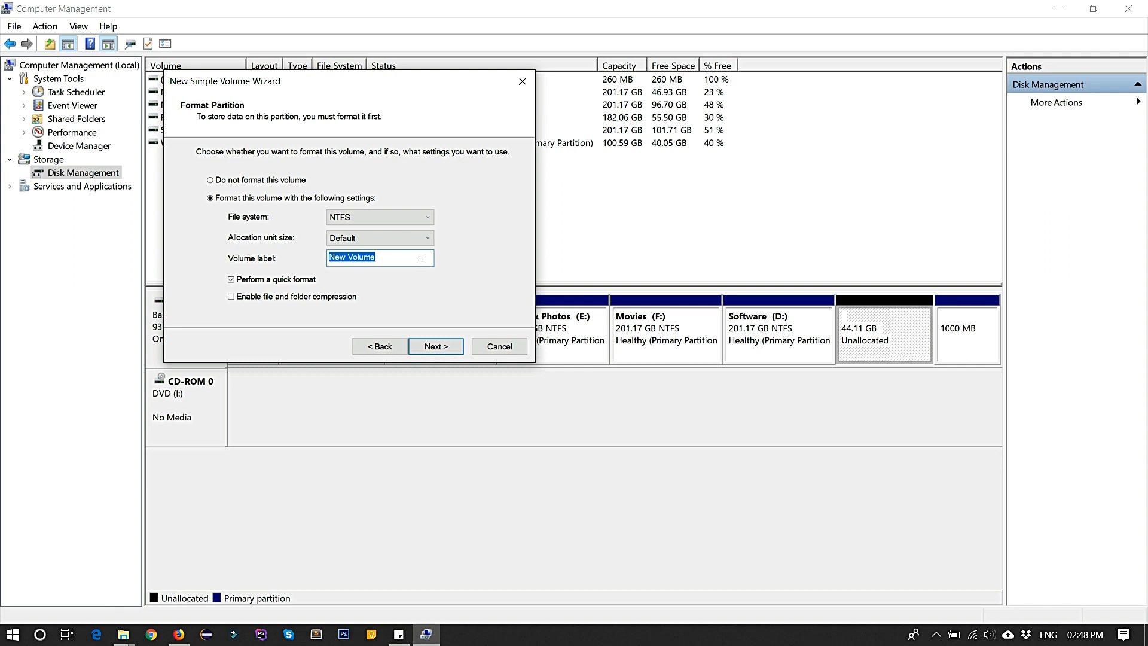
click(381, 257)
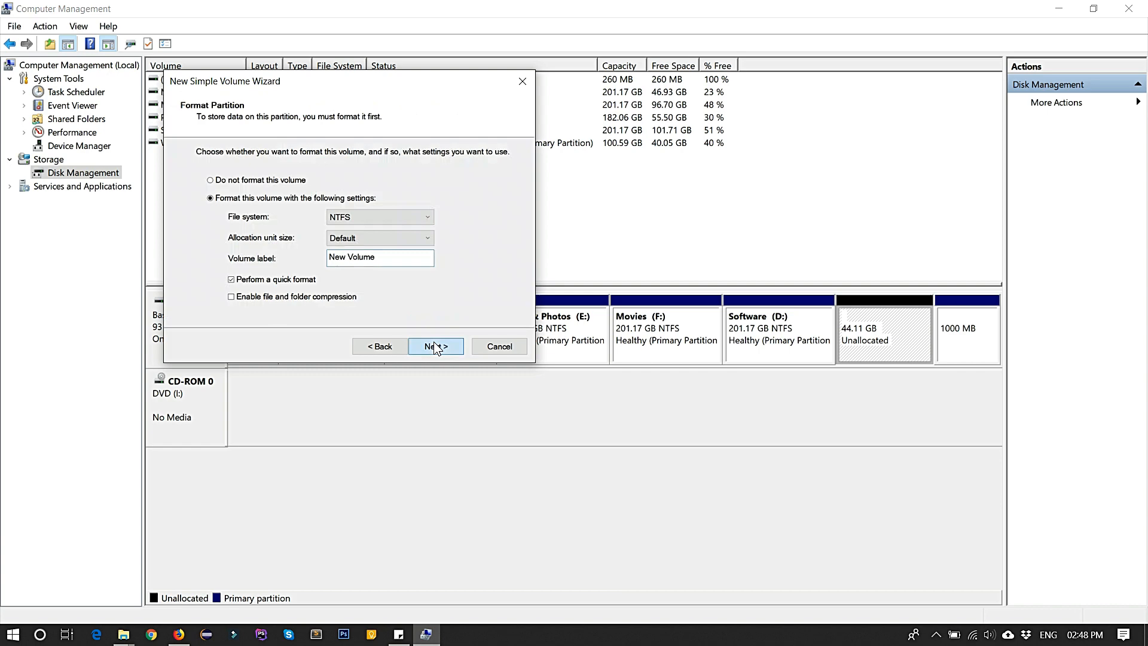
click(430, 346)
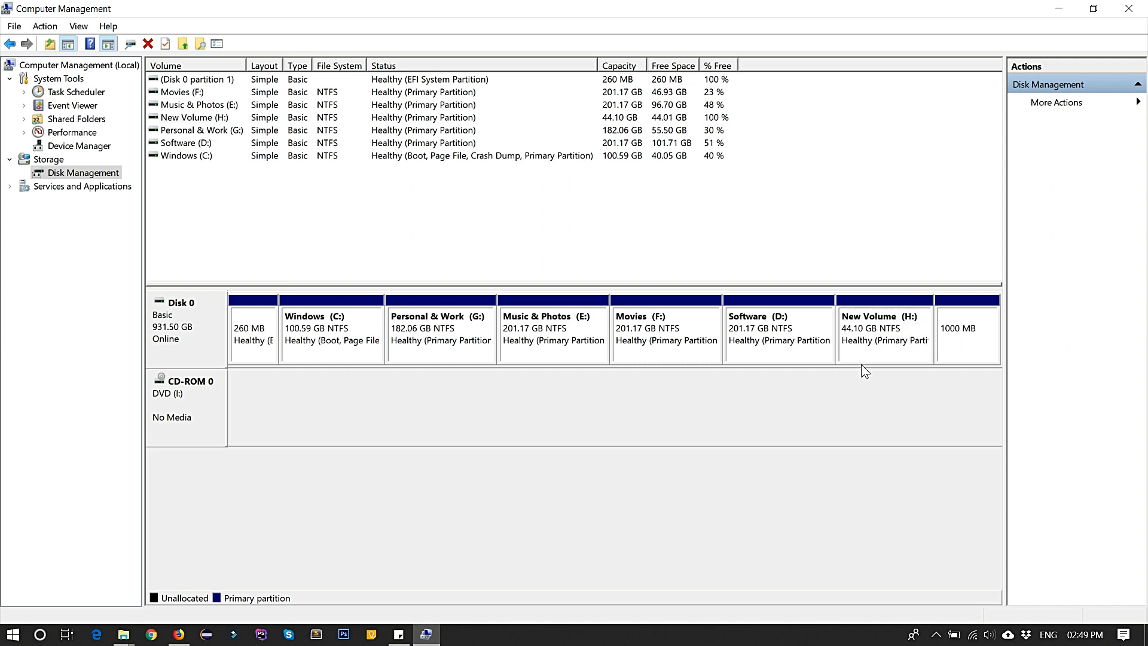
mouse_move(853, 340)
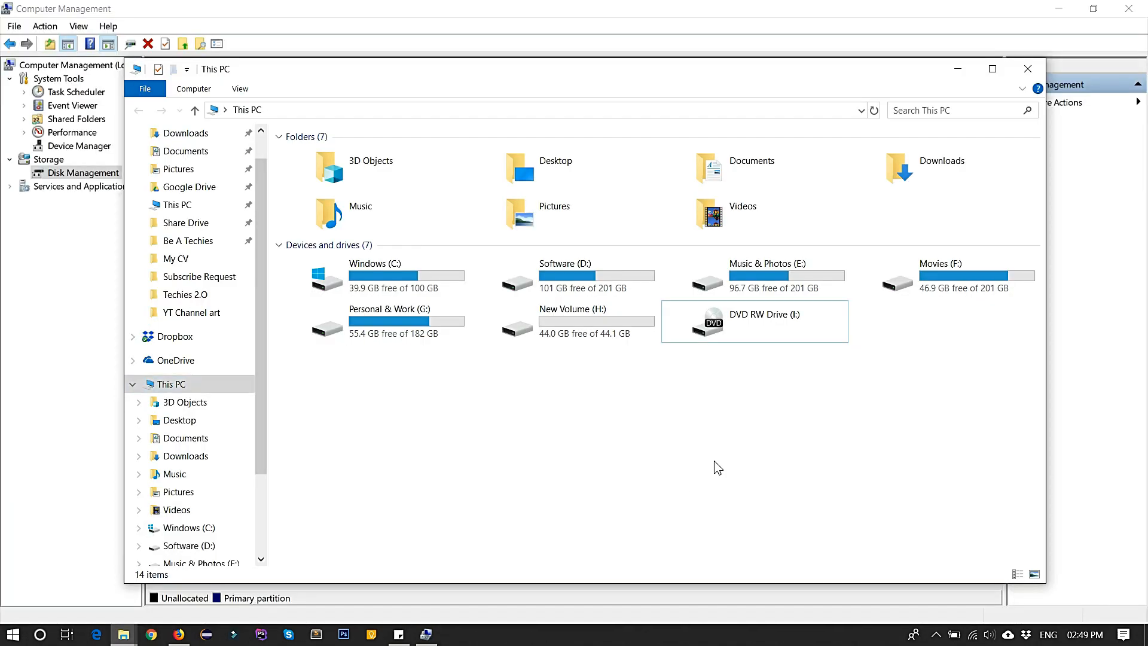
click(570, 322)
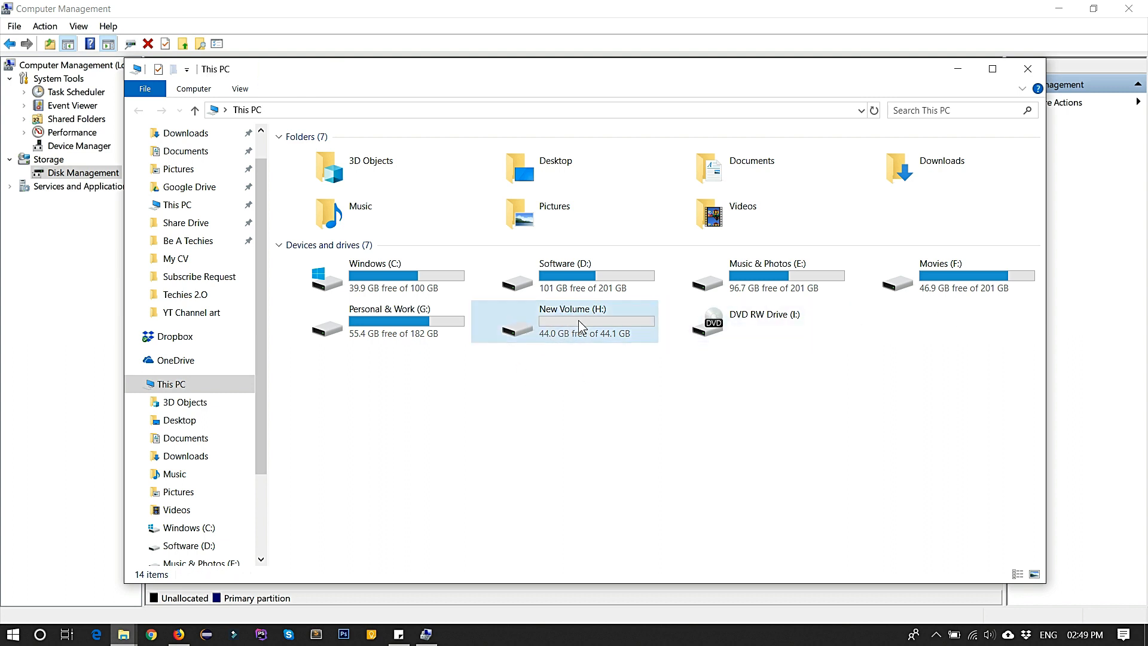
click(578, 322)
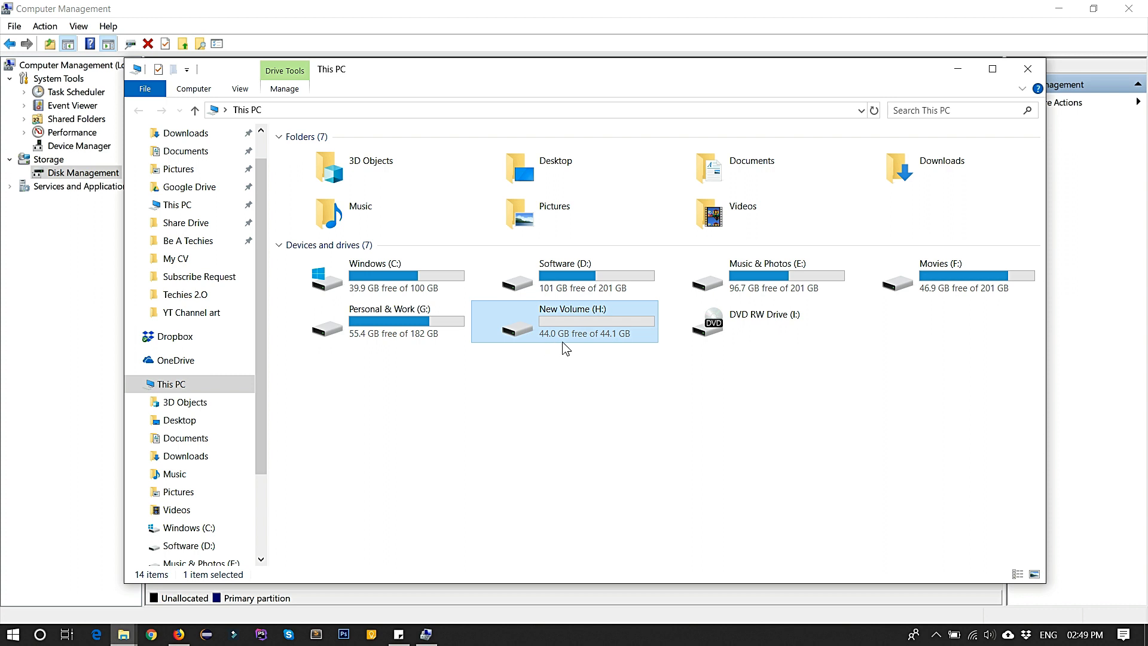